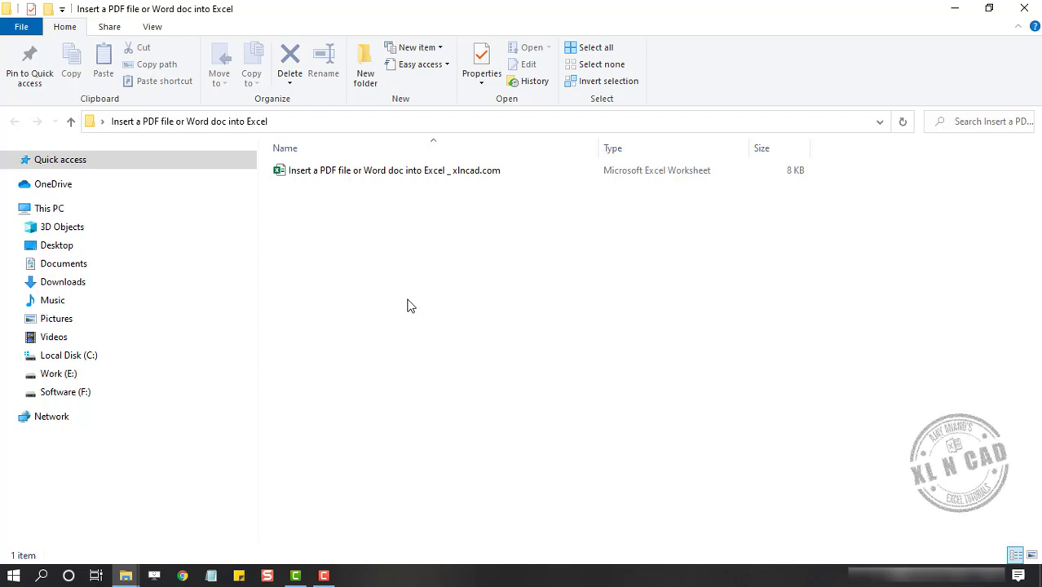
mouse_move(383, 171)
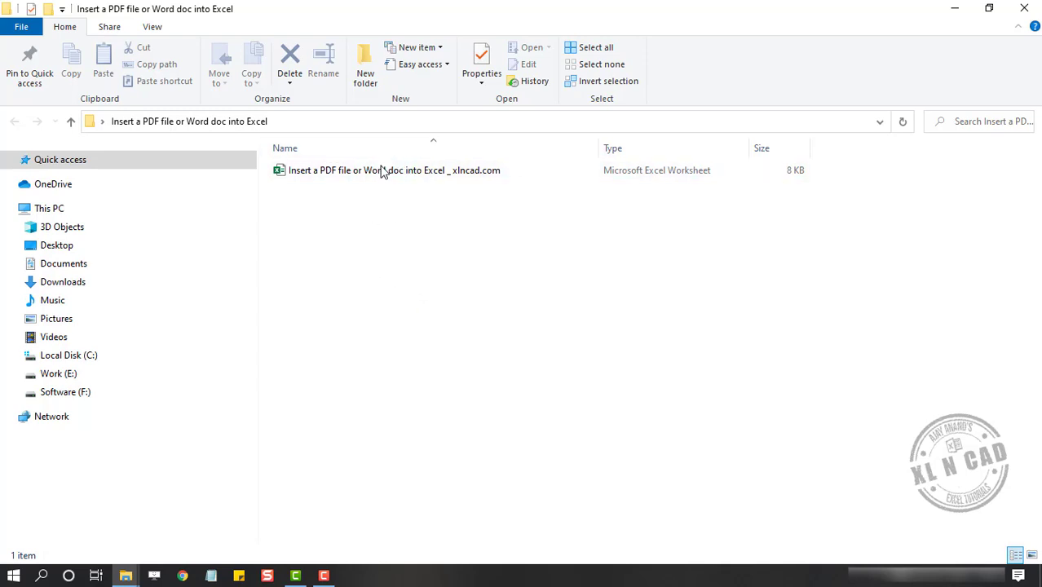
mouse_move(803, 179)
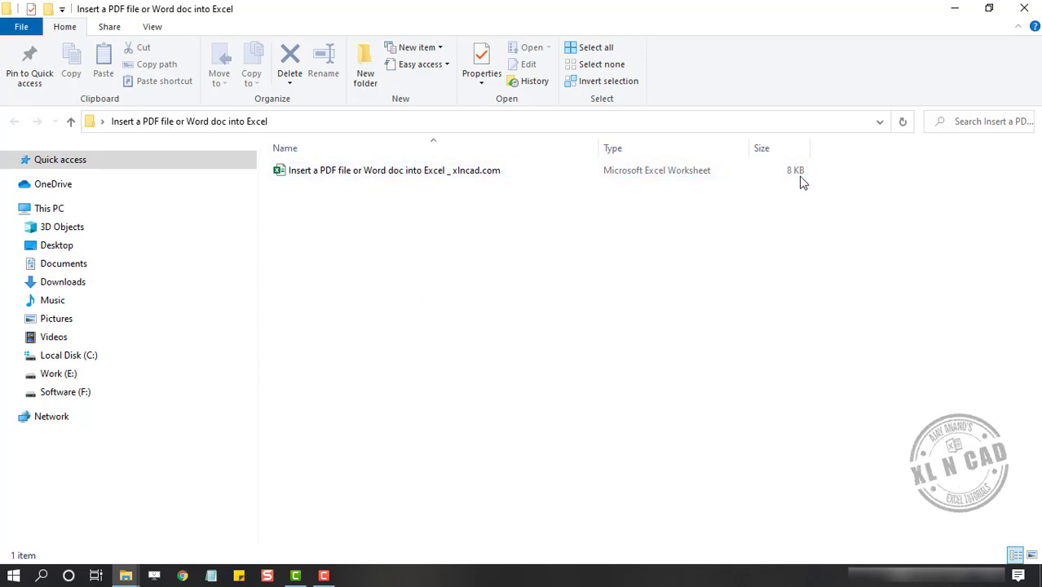
mouse_move(433, 242)
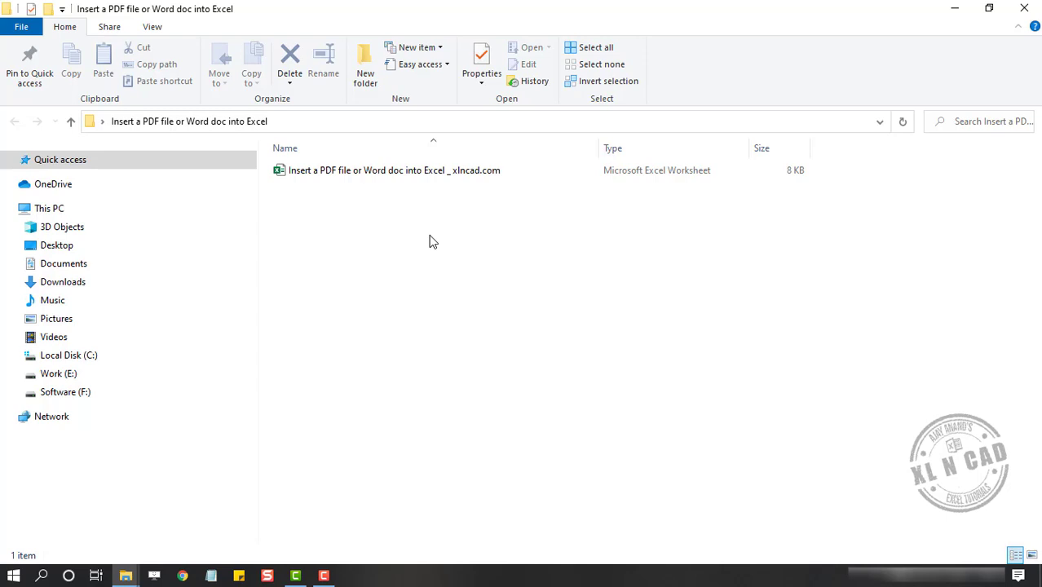
Step: Select the workbook 'Insert a PDF file or Word doc into Excel _ xlncad.com'
left_click(394, 169)
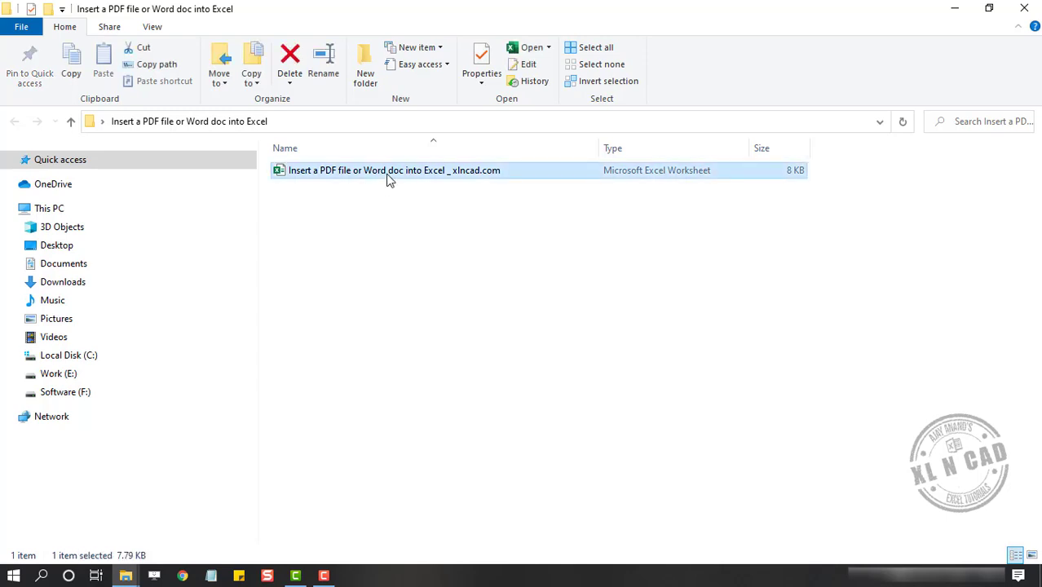
Step: Open the workbook, select cell C5, and reach the Object dialog's Create from File tab
double_click(394, 169)
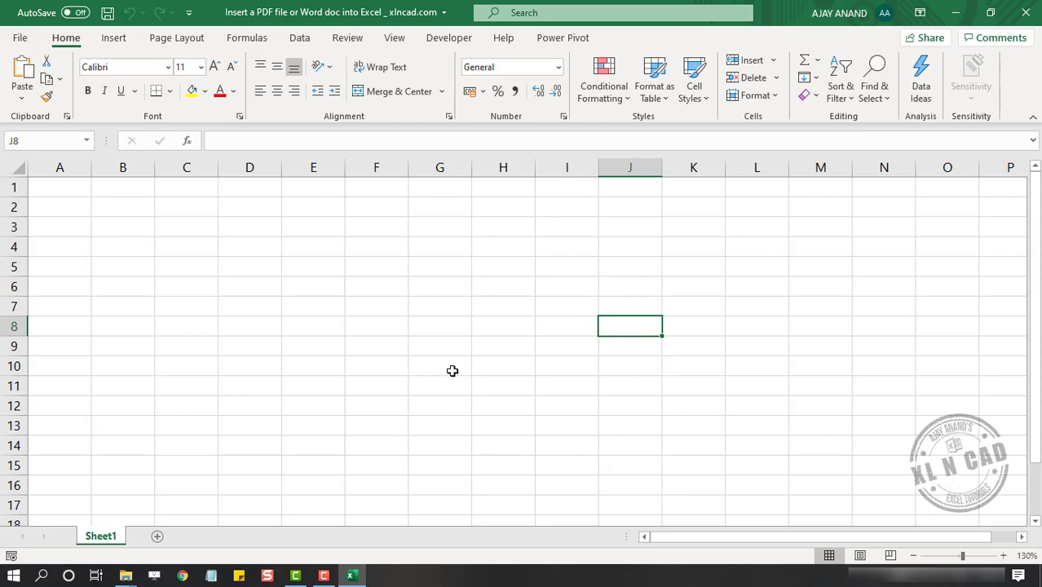
mouse_move(186, 269)
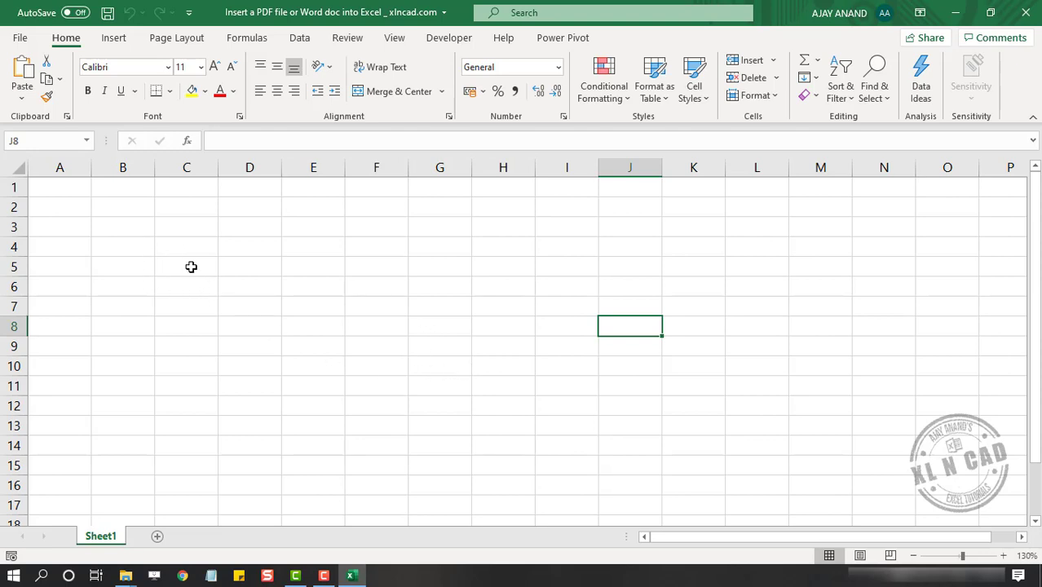
left_click(186, 266)
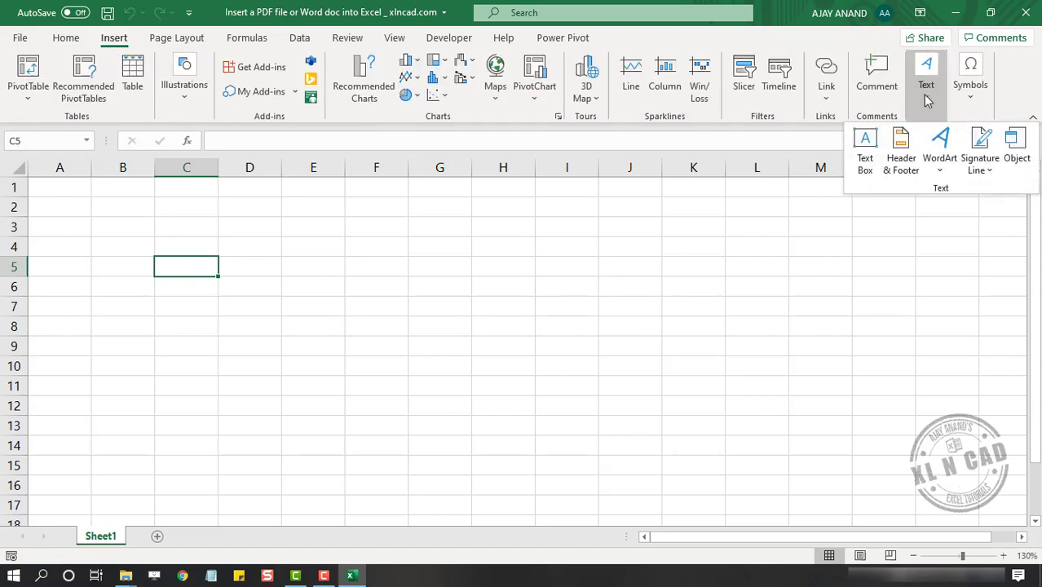
mouse_move(1016, 147)
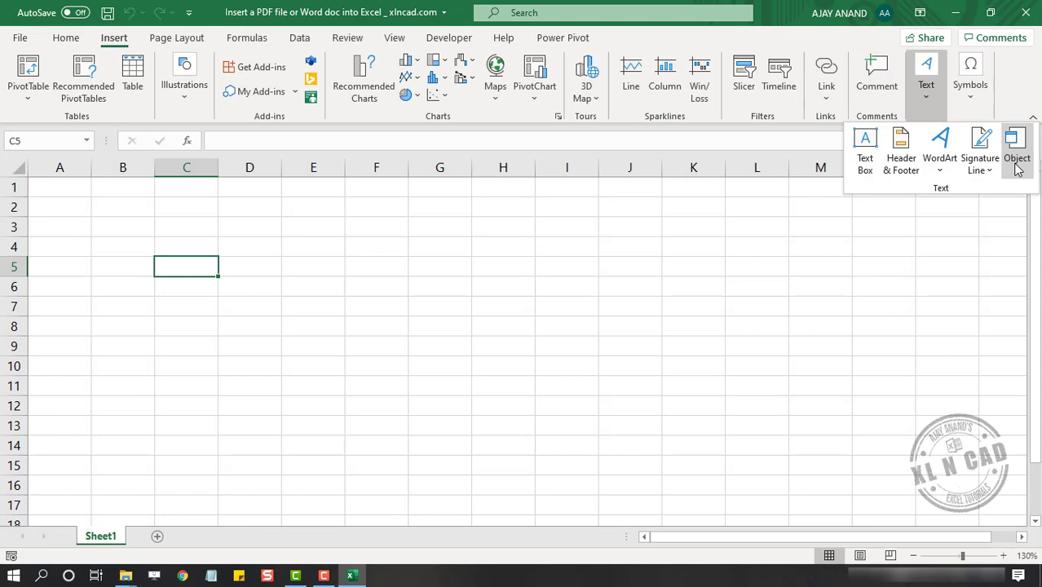
left_click(1017, 147)
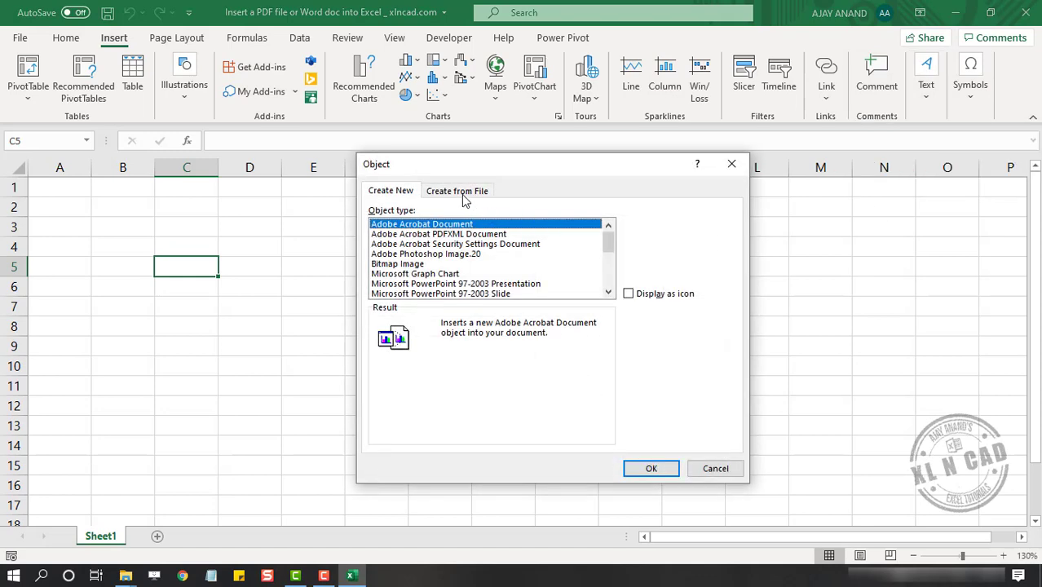
left_click(457, 190)
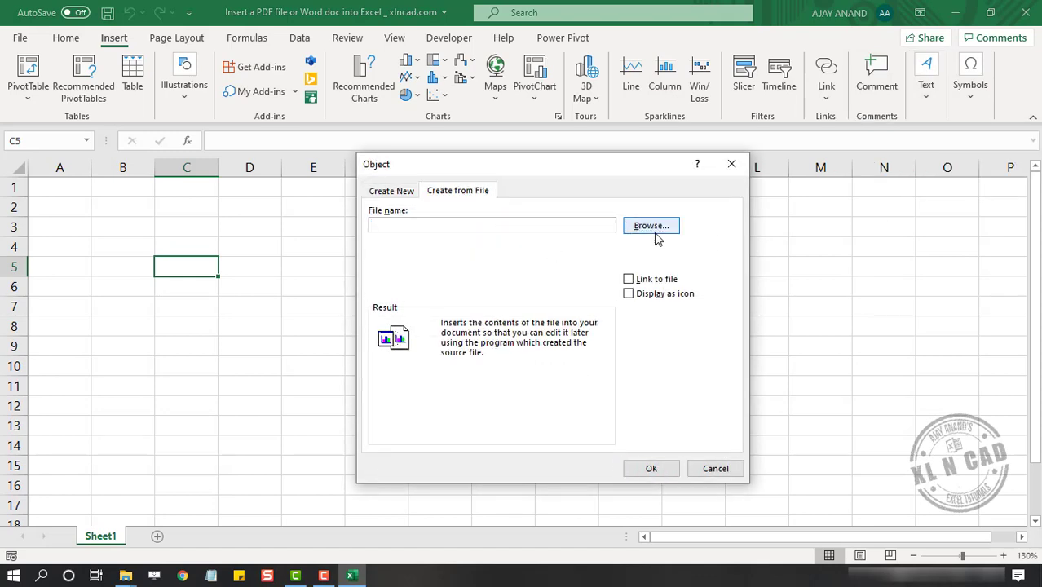
Step: Embed the Sales Report PDF near C5, displayed as an icon
left_click(651, 226)
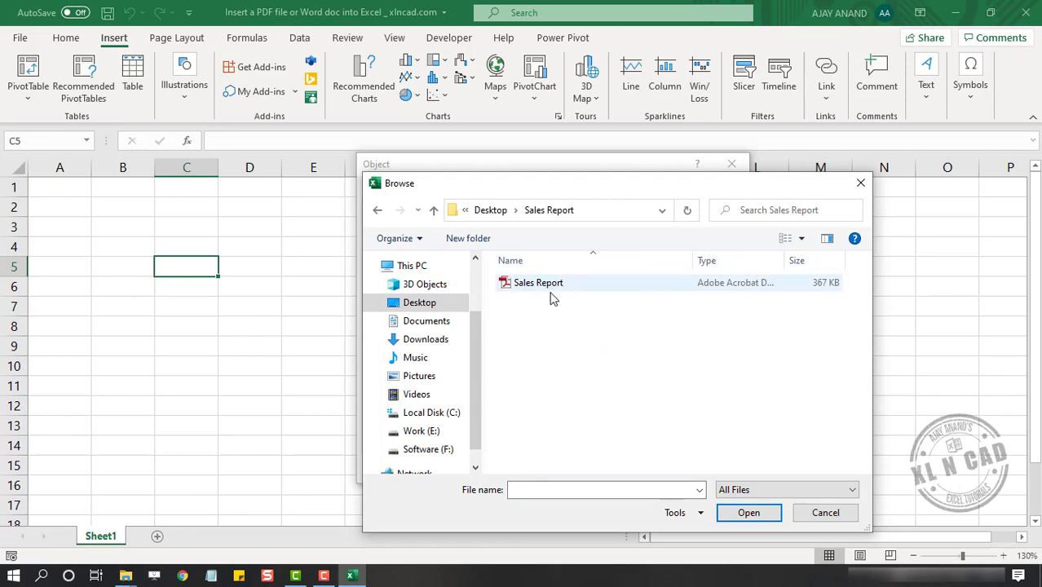
left_click(538, 282)
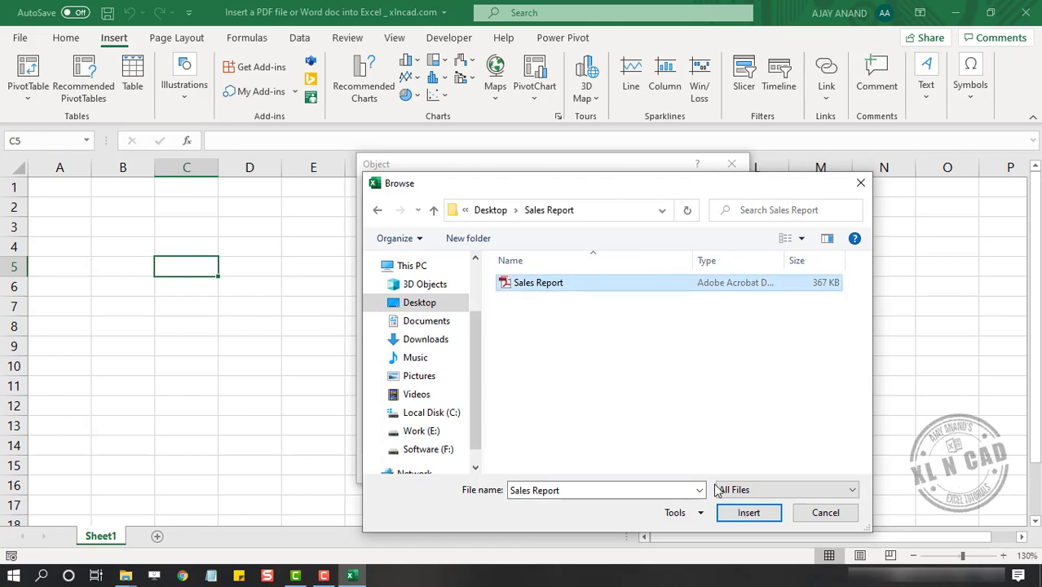
left_click(748, 512)
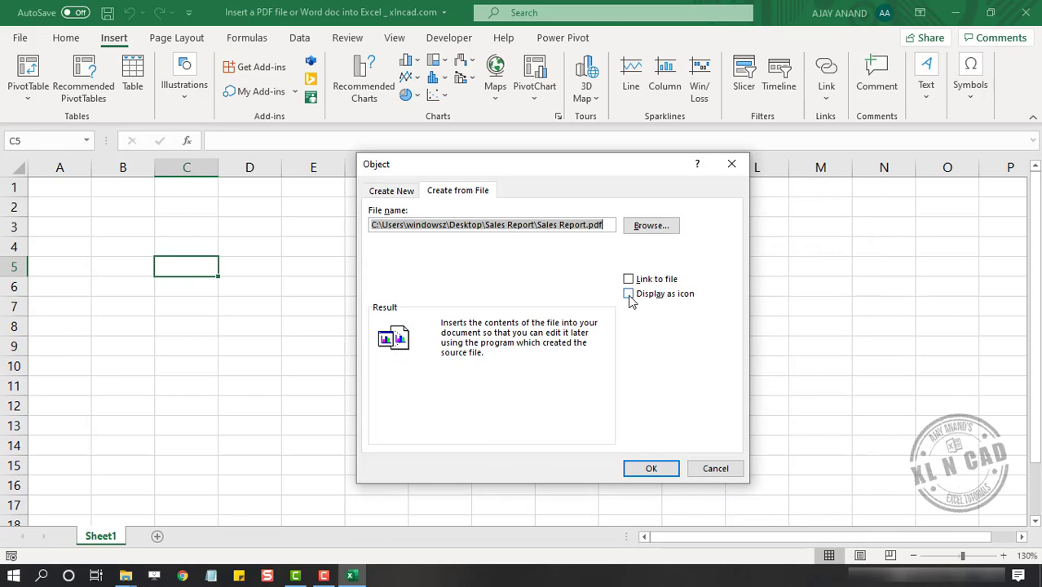
left_click(628, 293)
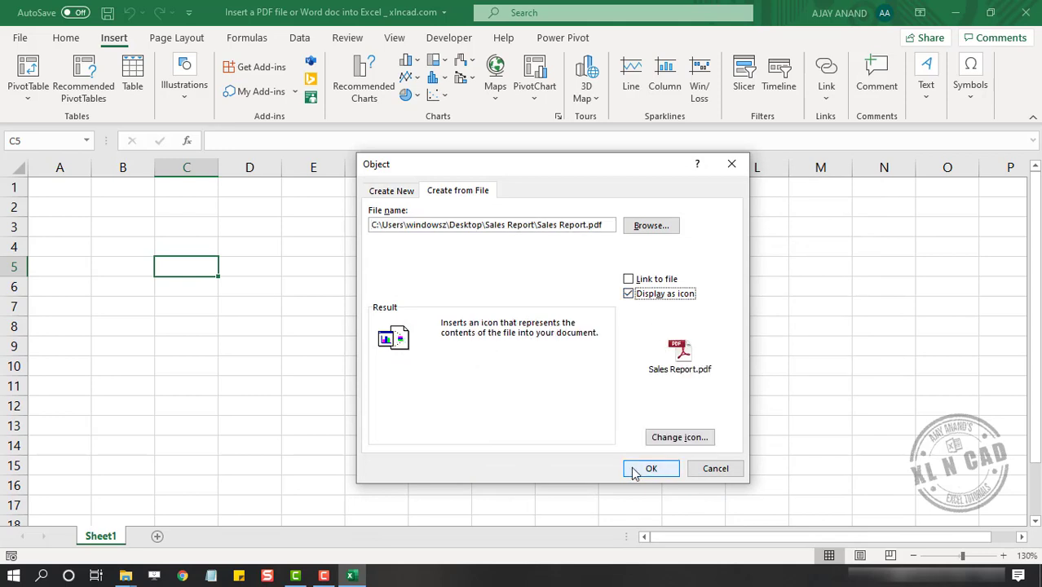
left_click(651, 468)
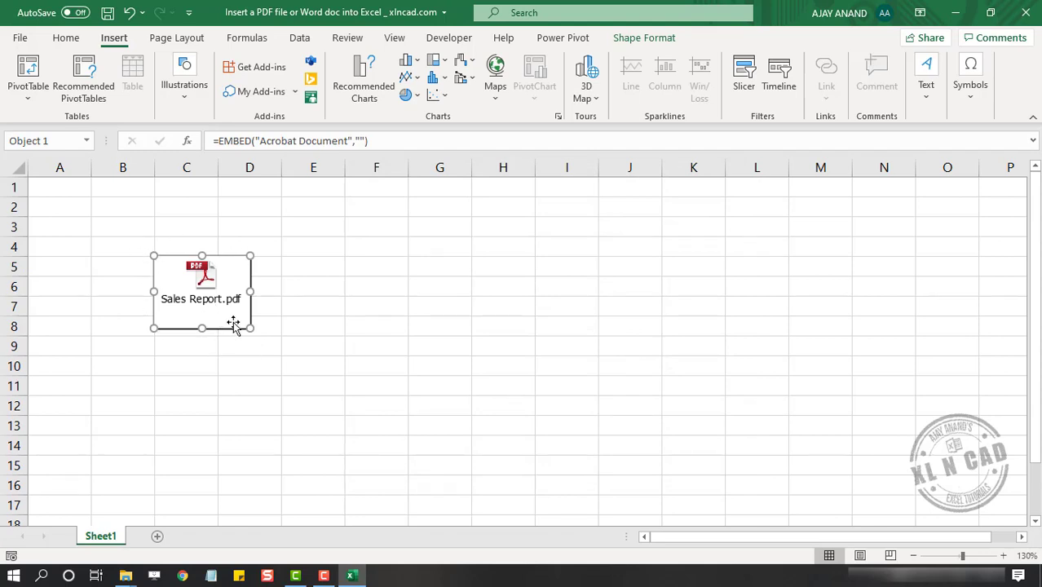
Step: Move the Sales Report icon to around C8:D11 and open it via Acrobat Document Object > Open
left_click(440, 286)
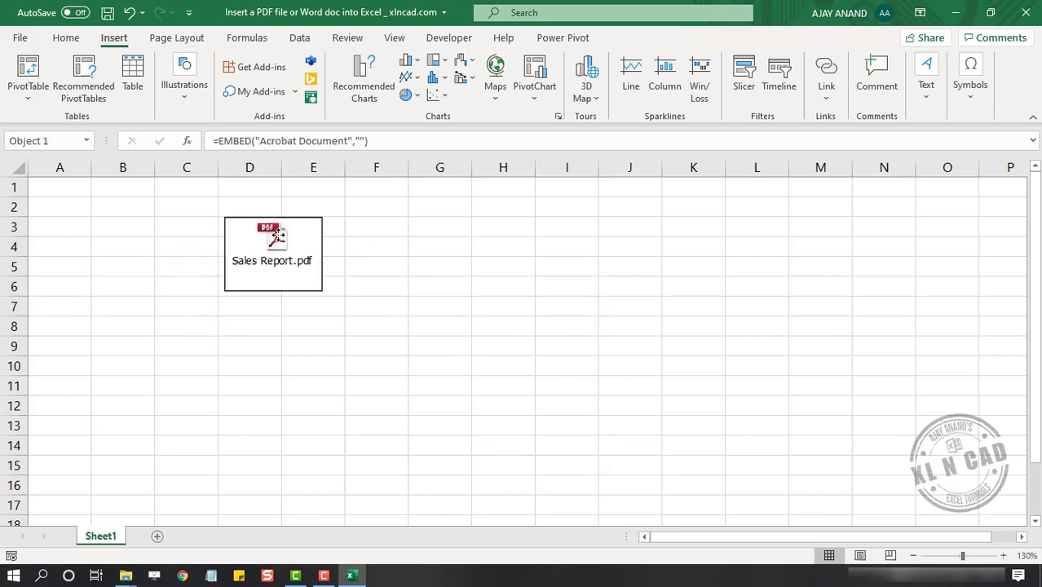
left_click_drag(272, 254, 257, 320)
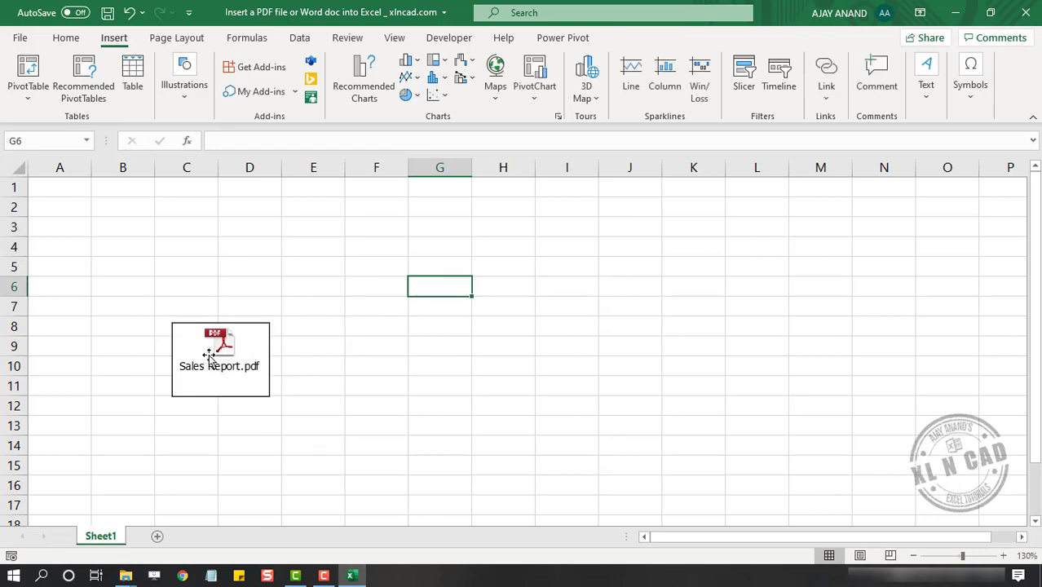
right_click(221, 359)
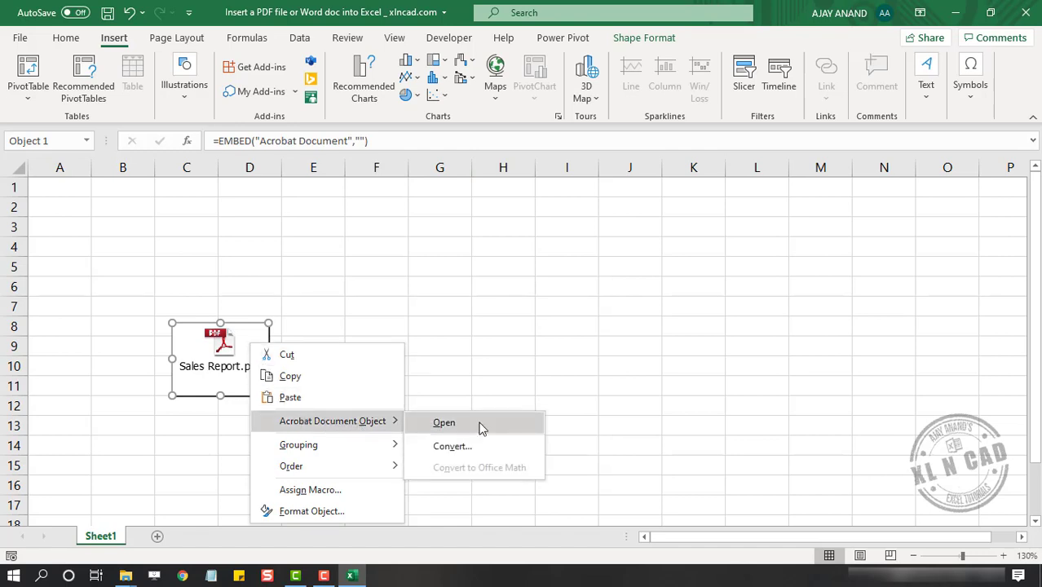
left_click(443, 422)
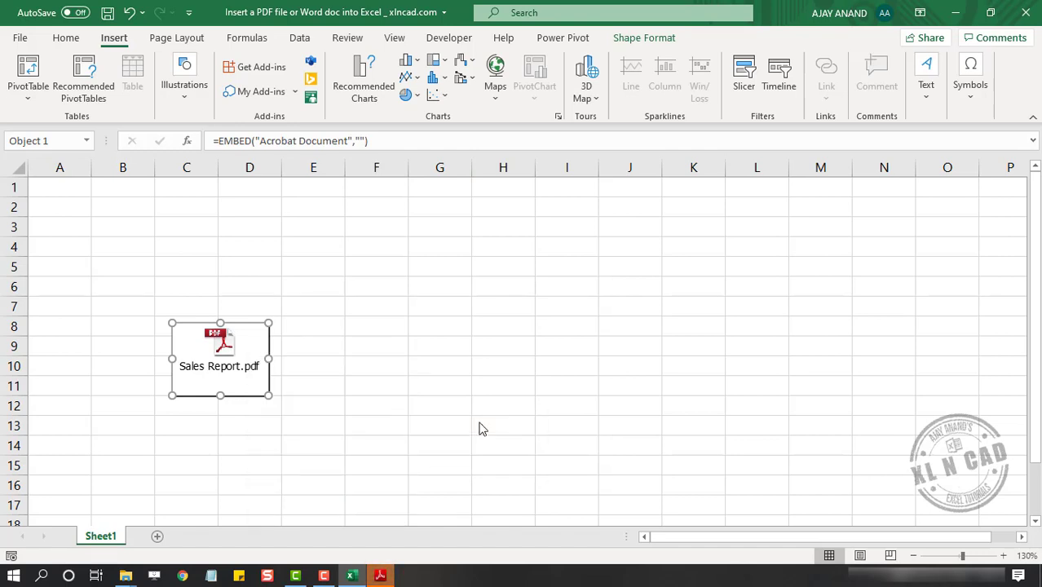
Step: View the Sales Report table in Adobe Reader, then close the window
double_click(221, 359)
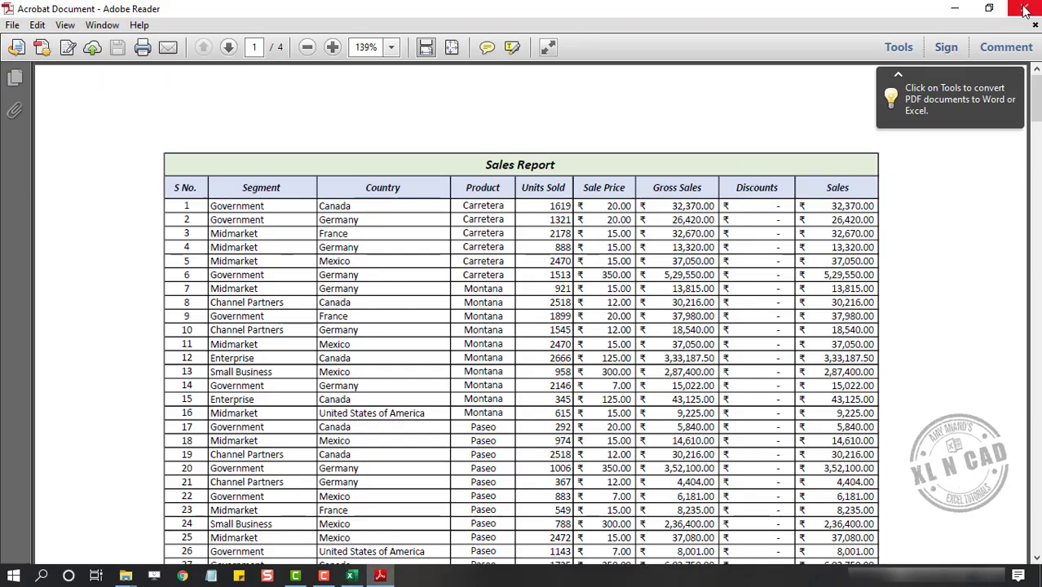
left_click(1025, 9)
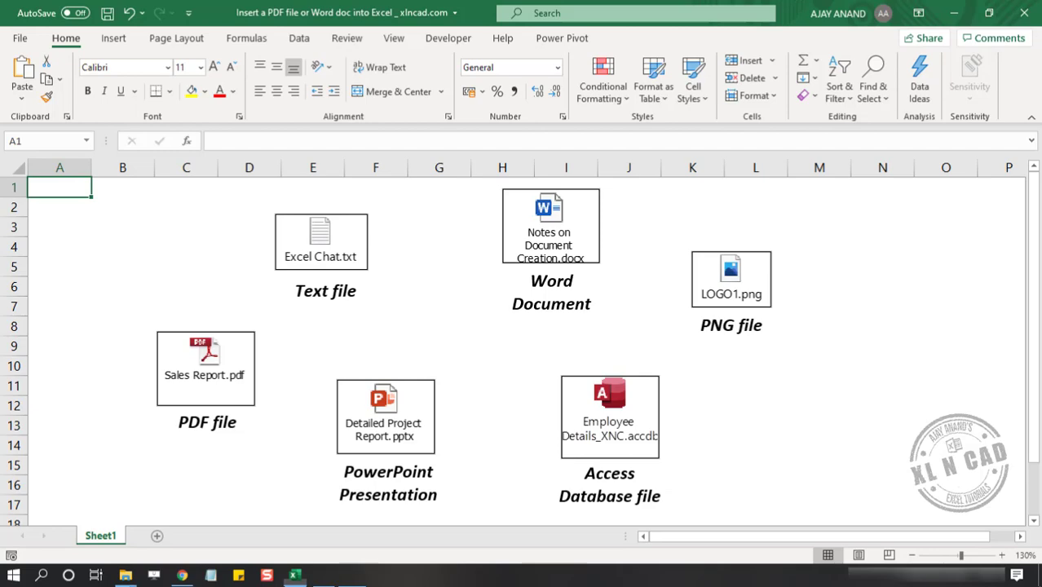
Step: Reach the Object dialog's Create from File tab from Insert > Text
left_click(113, 37)
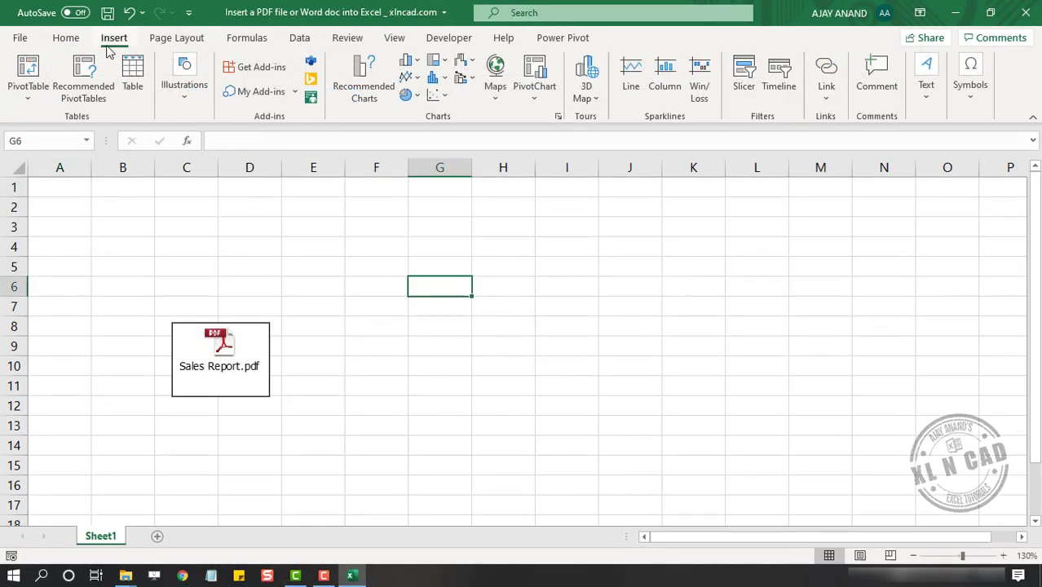
left_click(926, 78)
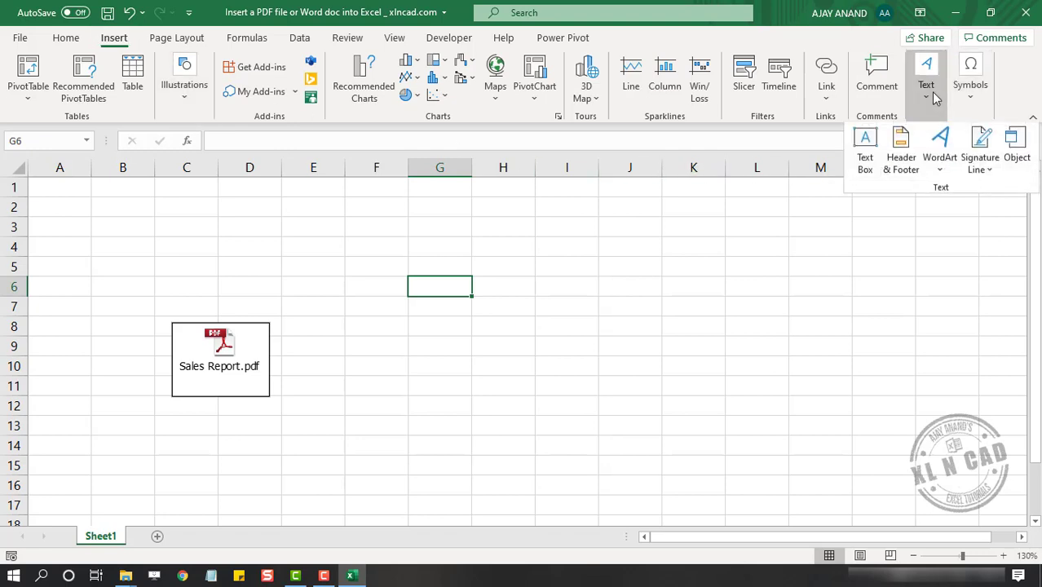
left_click(1017, 147)
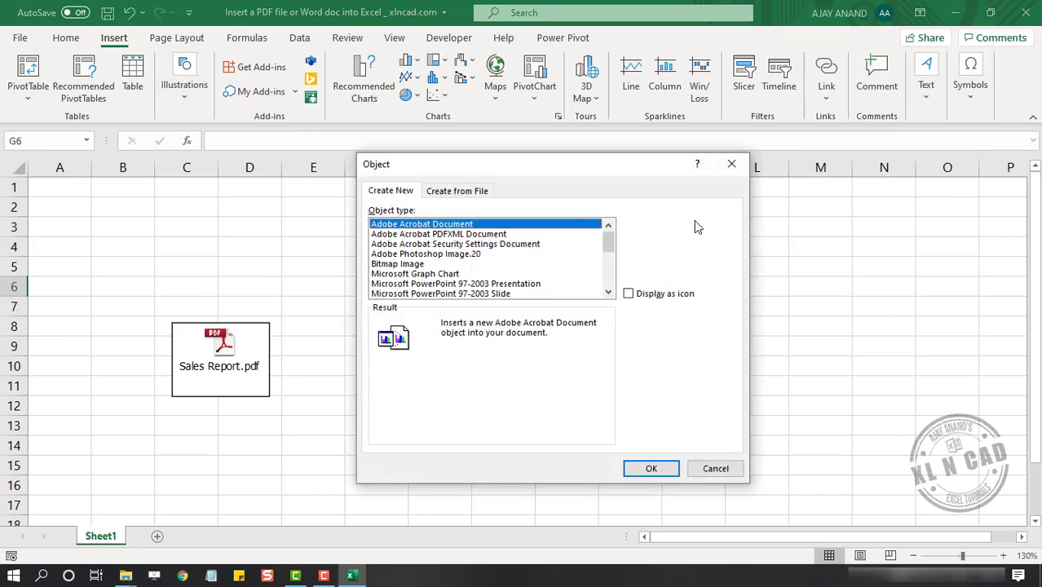
left_click(456, 190)
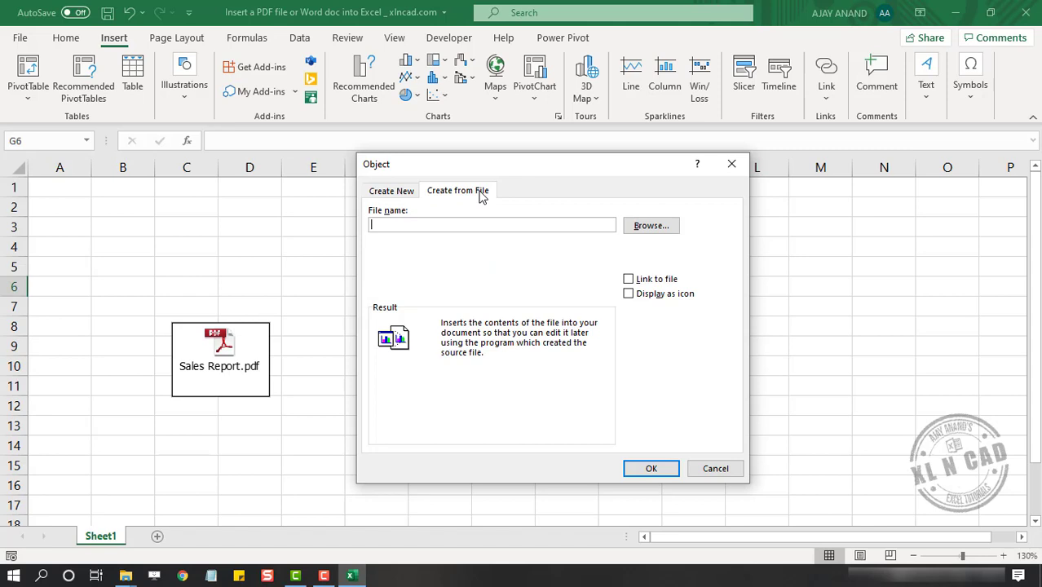
Step: Embed the 'Notes on Document Creation' Word file as an icon
left_click(651, 225)
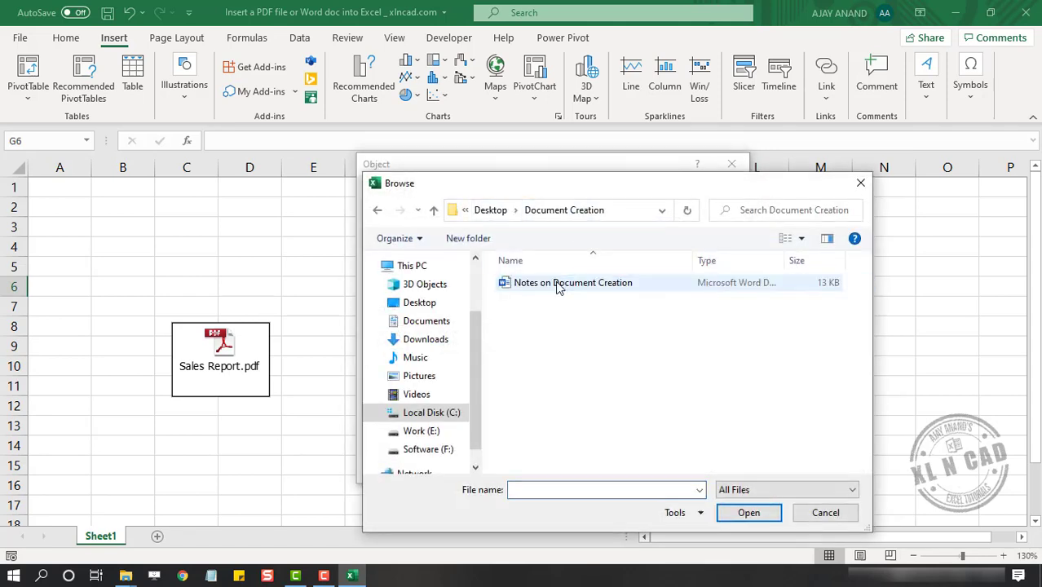
left_click(572, 282)
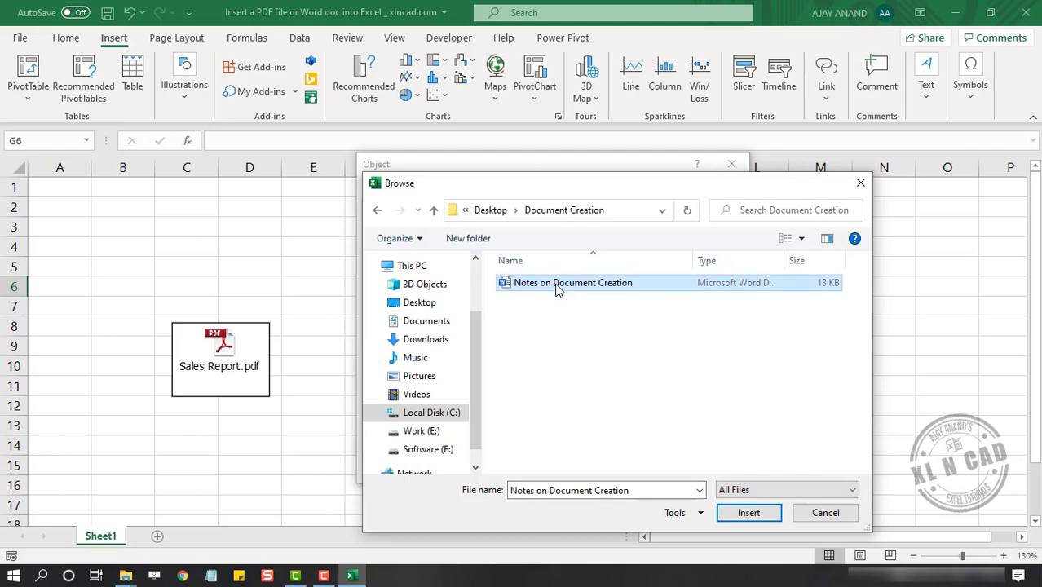
left_click(748, 512)
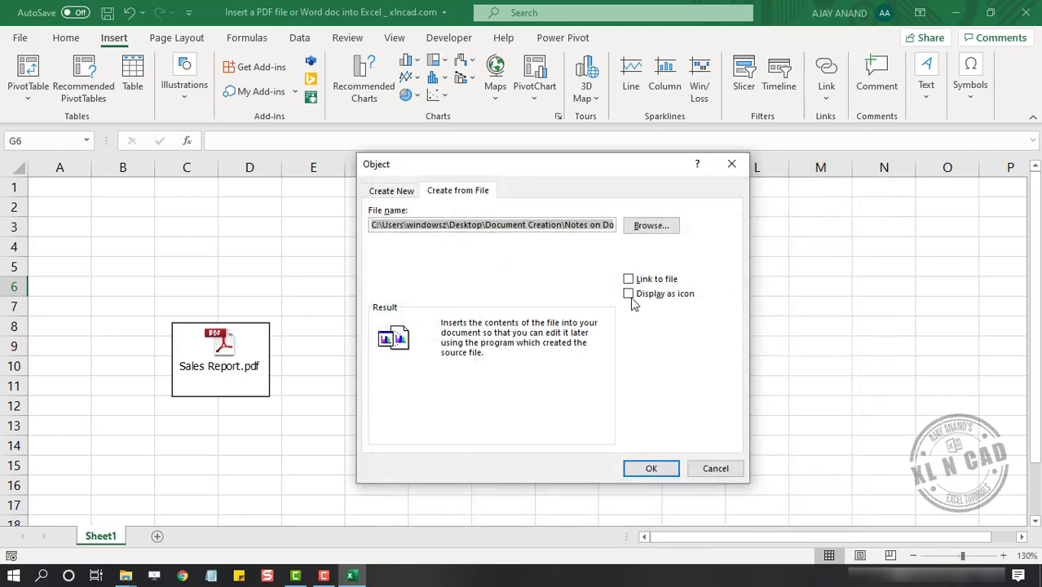
left_click(629, 293)
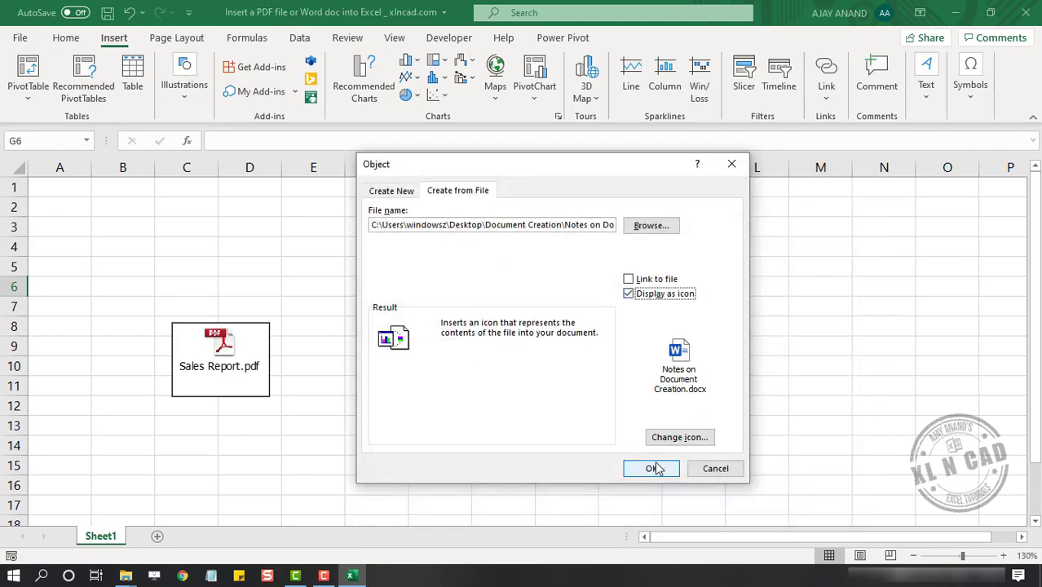
left_click(651, 468)
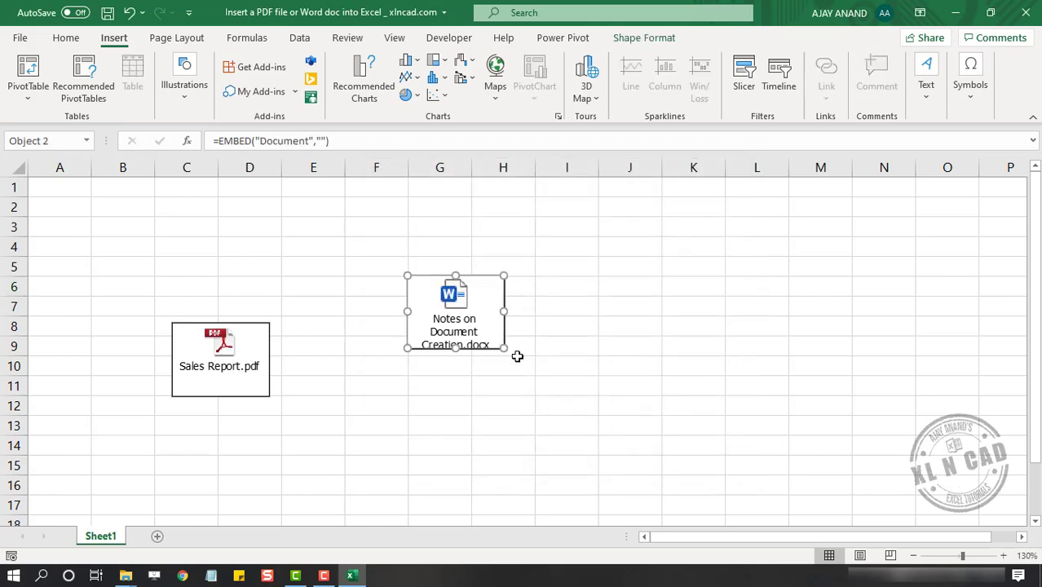
Step: Move the Word icon to J2:K6, open the notes in Word, close Word, and reselect it
left_click_drag(455, 310, 673, 246)
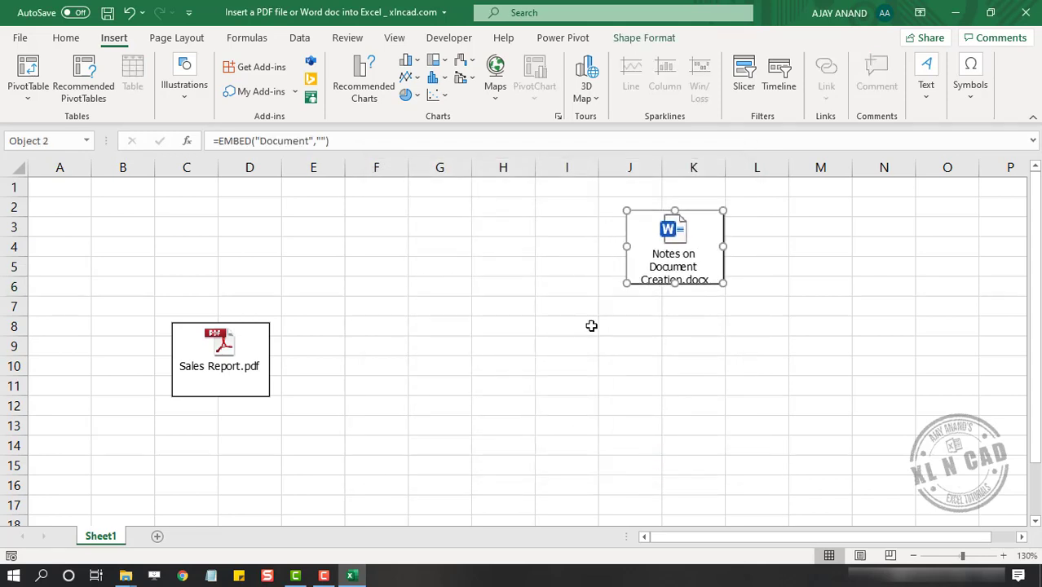
left_click(567, 325)
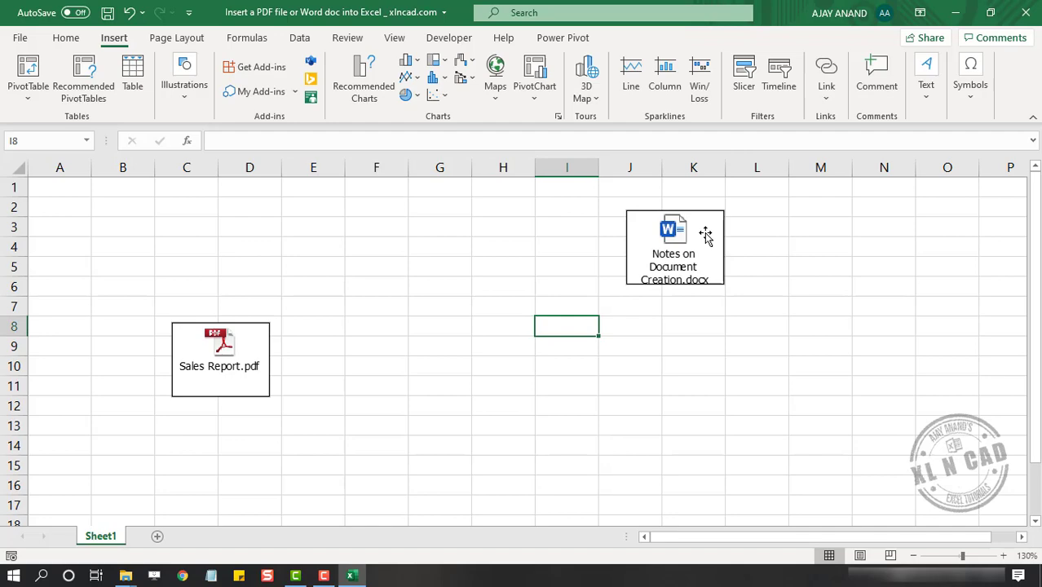
left_click(673, 244)
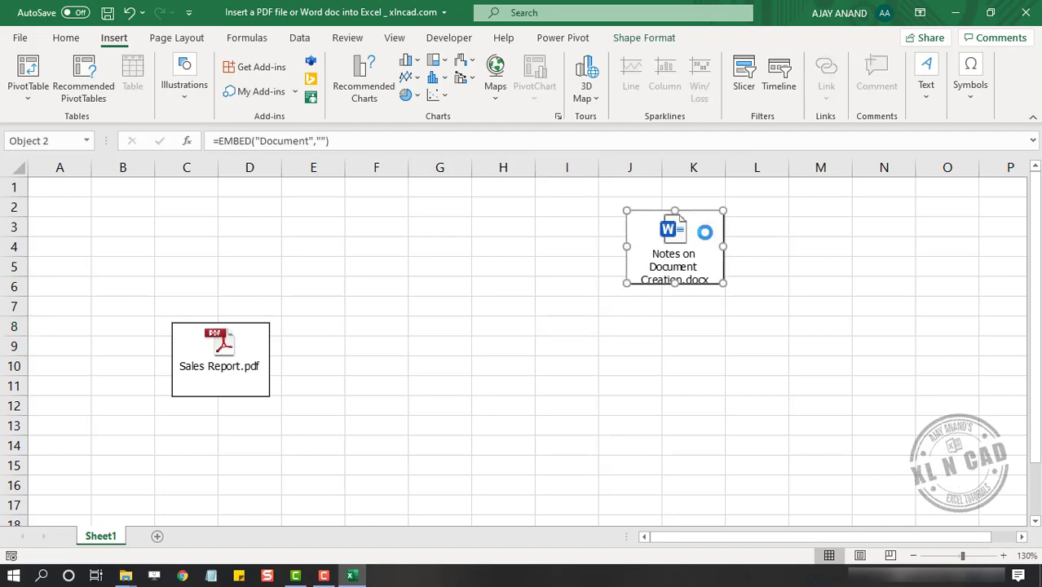
double_click(673, 247)
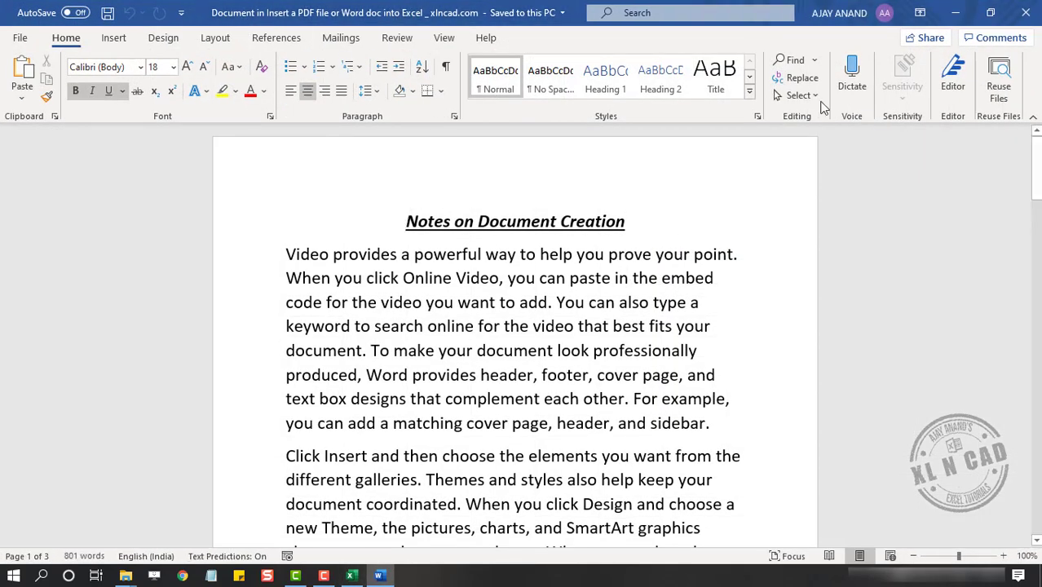
left_click(350, 576)
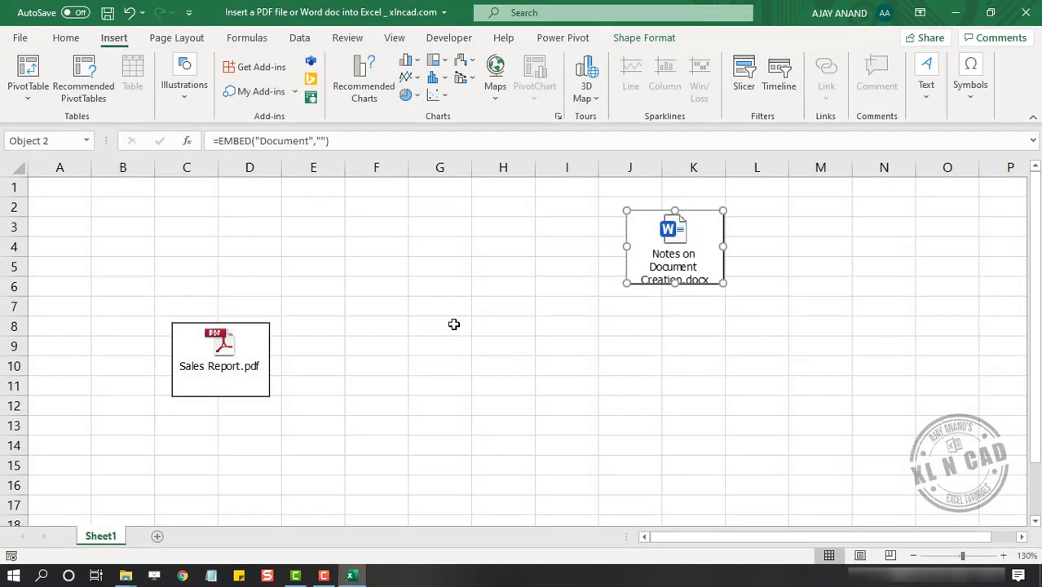
left_click(440, 306)
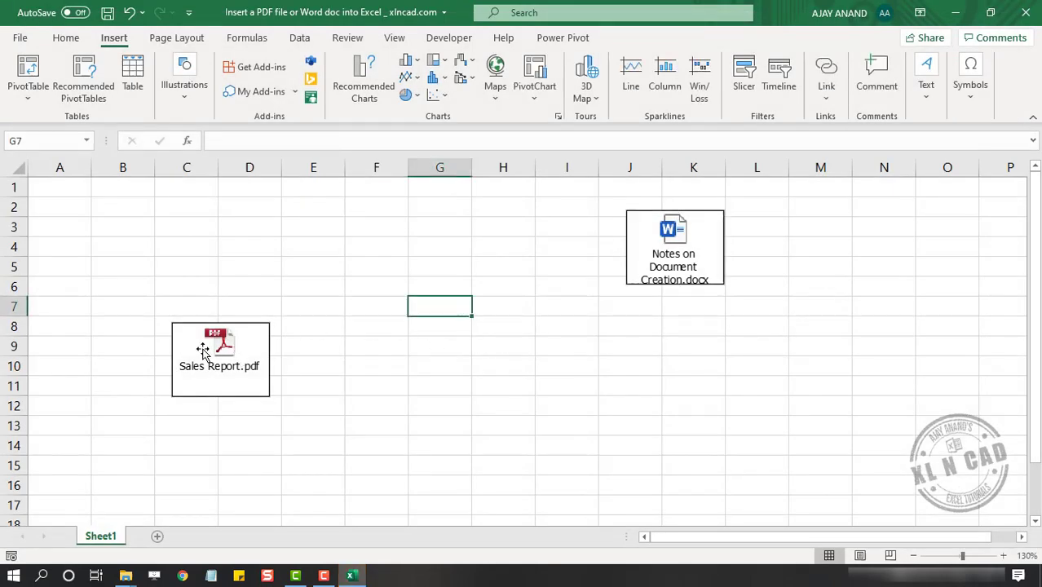
mouse_move(351, 330)
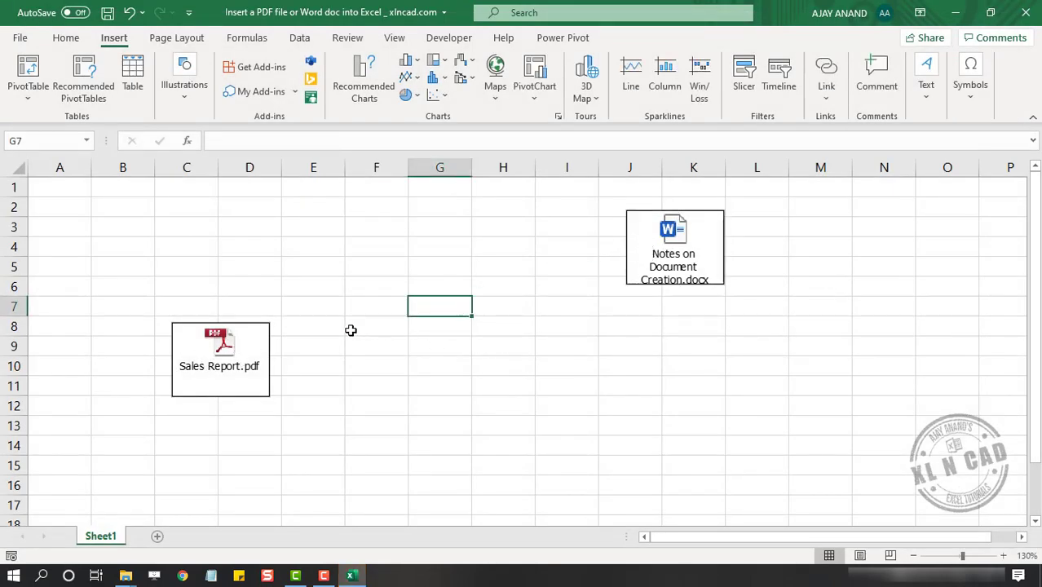
left_click(672, 244)
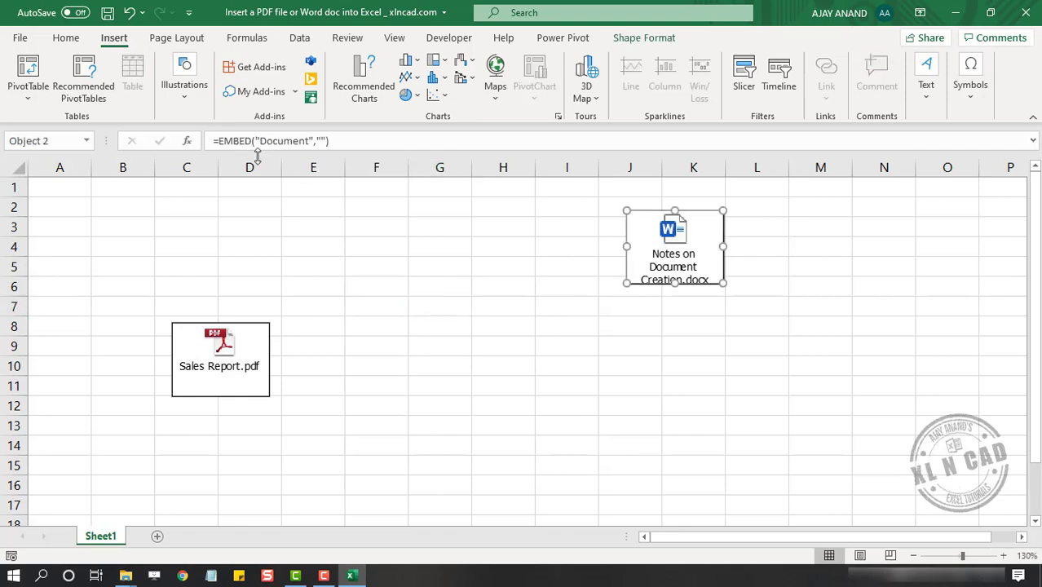
mouse_move(314, 316)
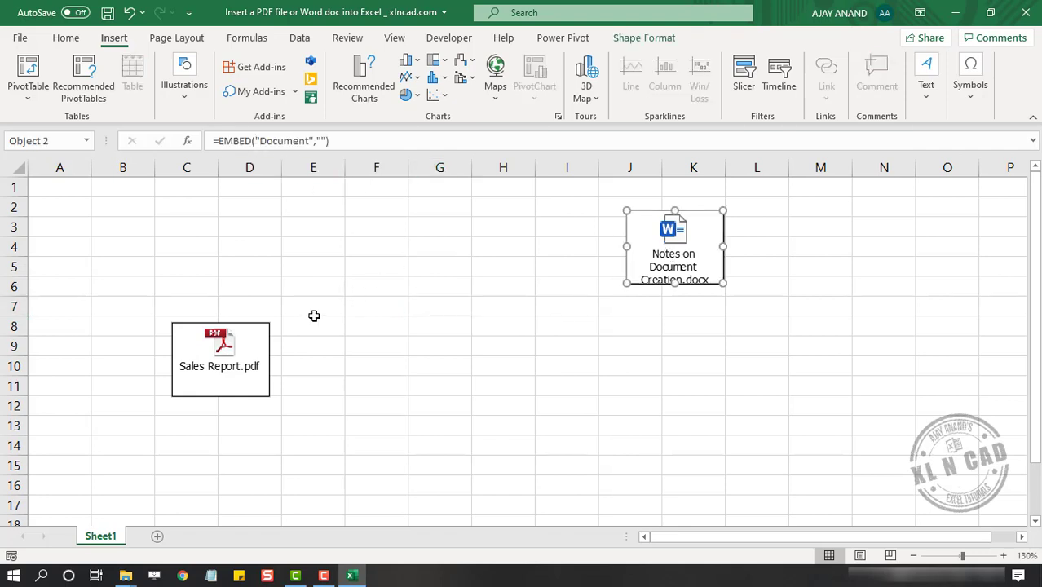
mouse_move(504, 298)
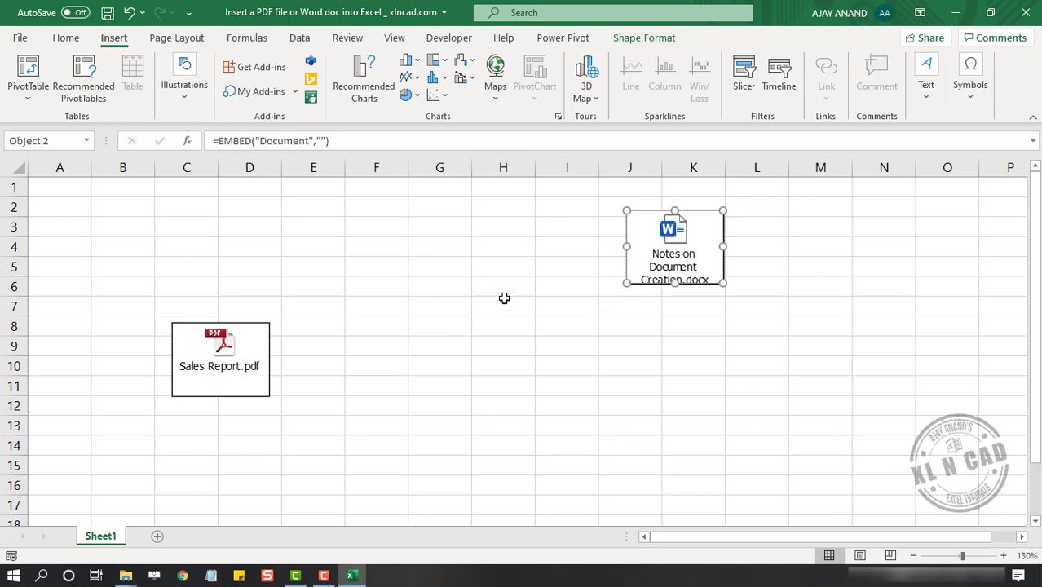
mouse_move(825, 151)
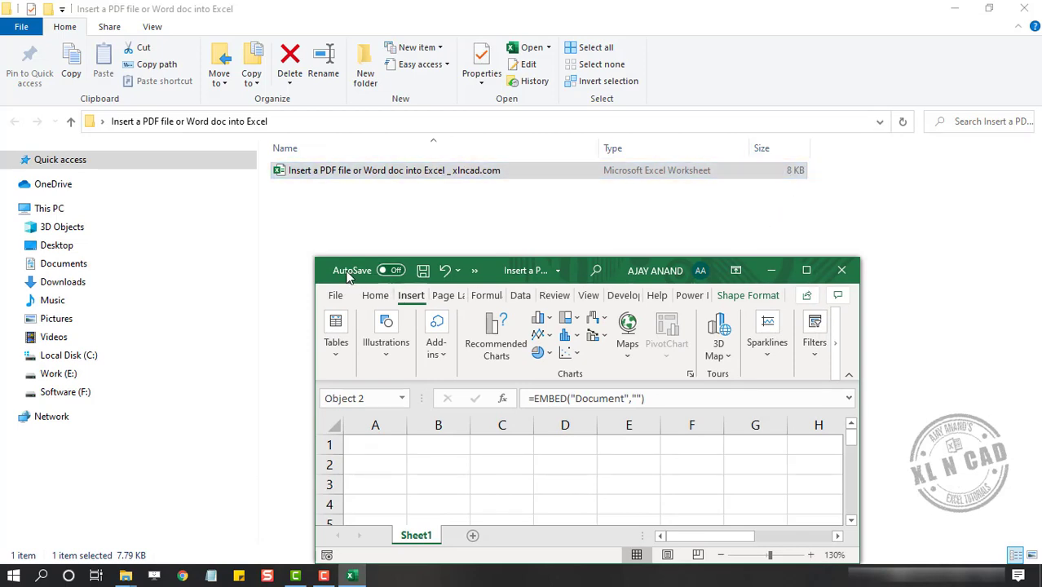
mouse_move(495, 334)
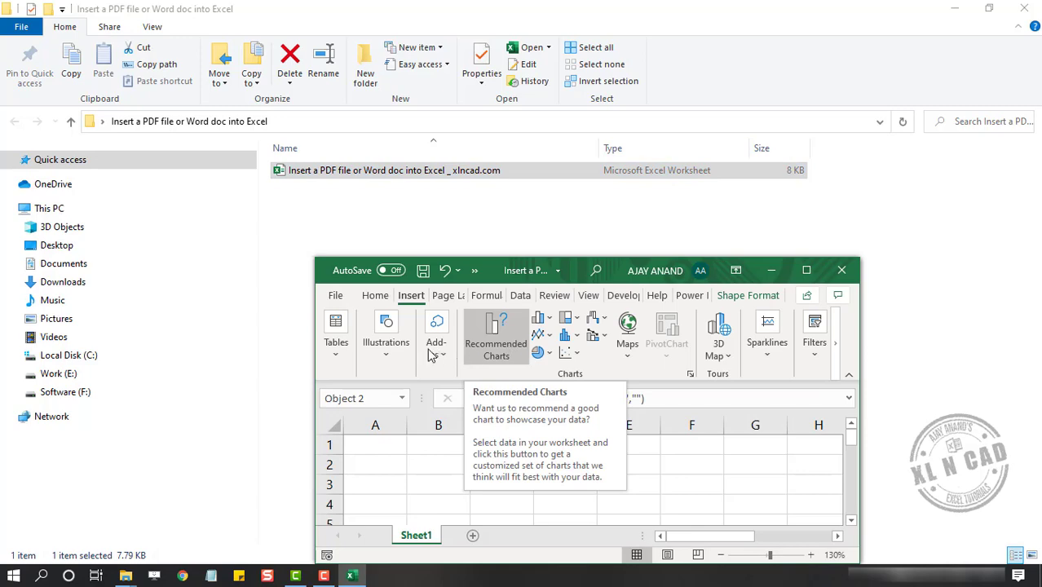
Step: Save the workbook with its embedded files (377 KB) and reopen it from Explorer
left_click(335, 295)
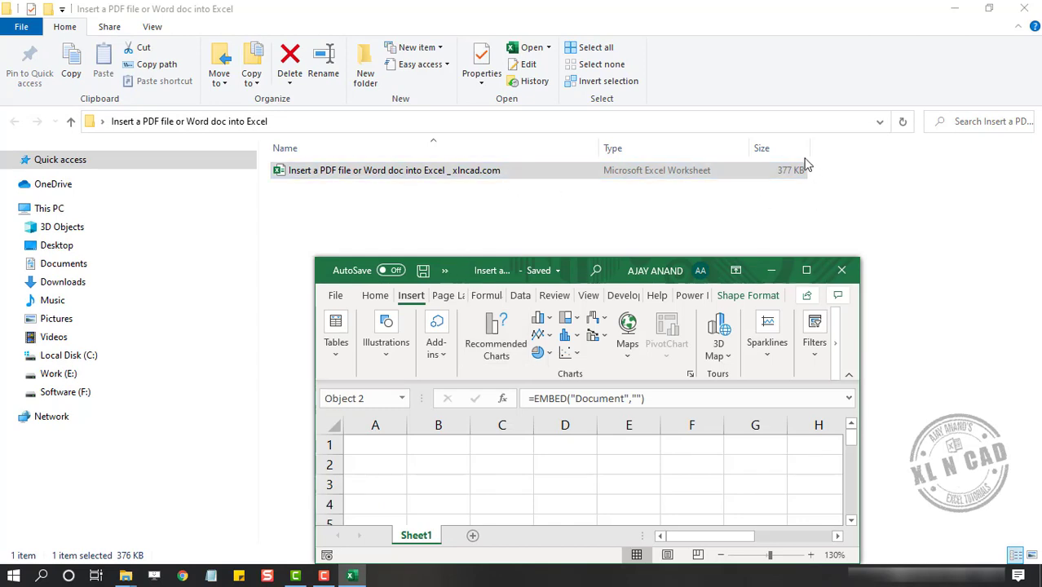
mouse_move(815, 440)
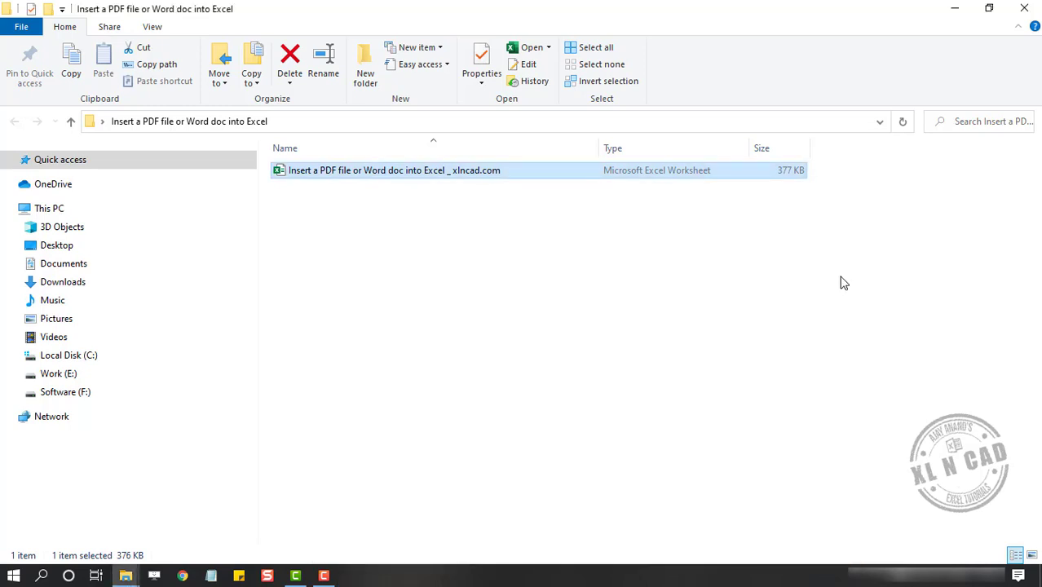
double_click(394, 169)
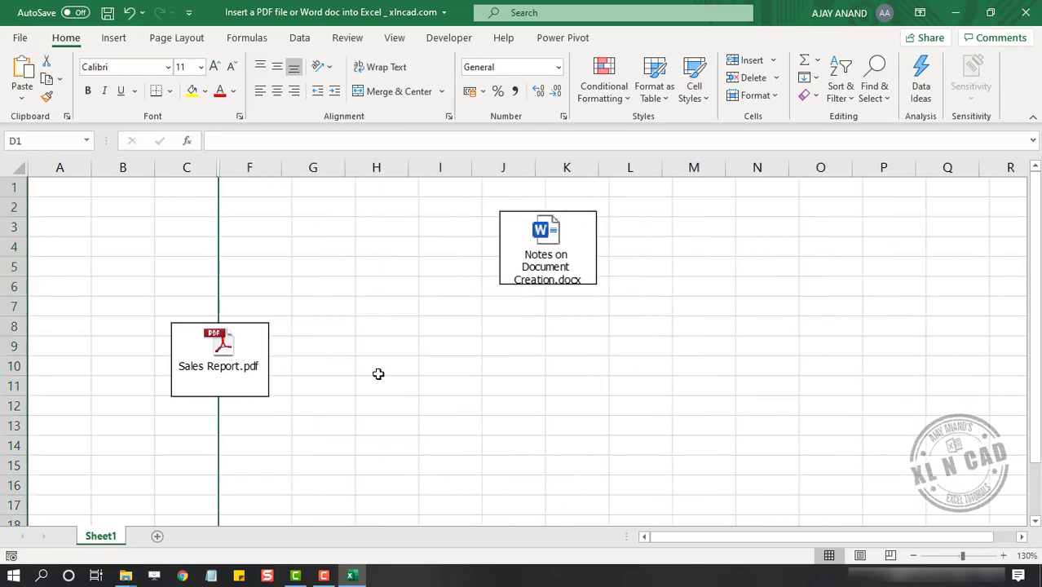
Step: Select columns C:F and rows 8:12 around the hidden columns and rows
left_click(60, 345)
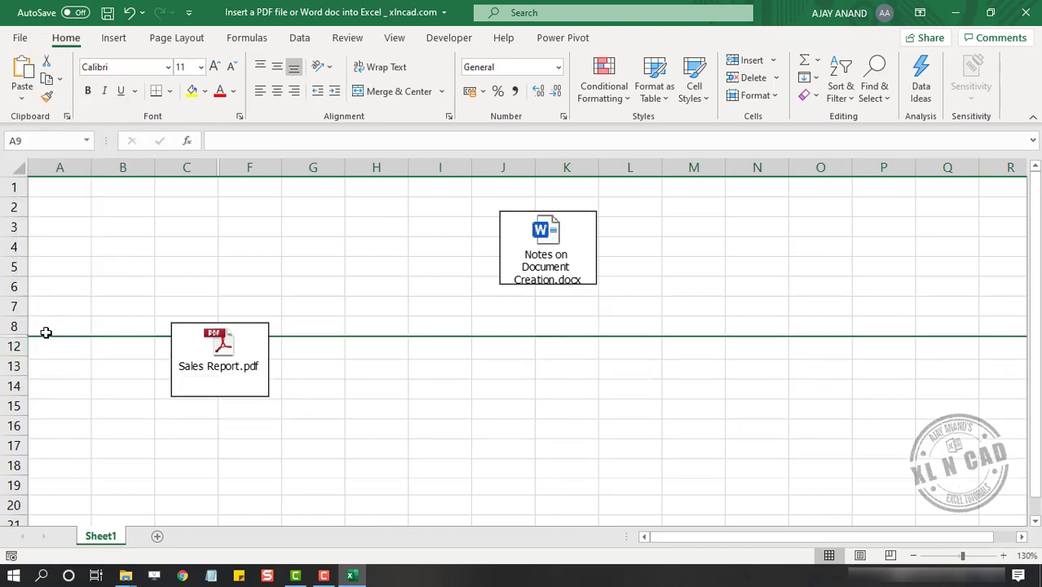
mouse_move(421, 395)
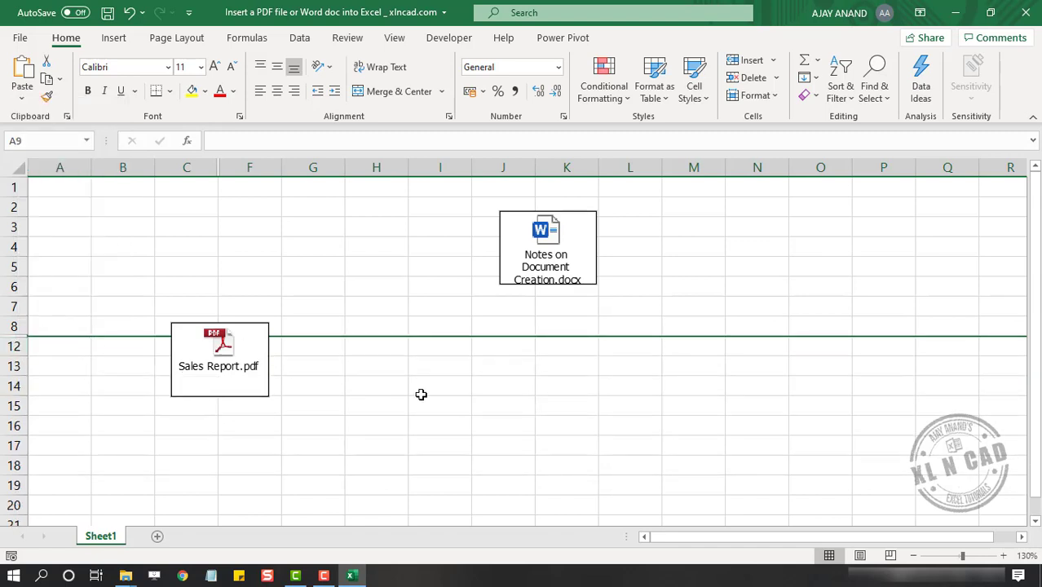
left_click(186, 167)
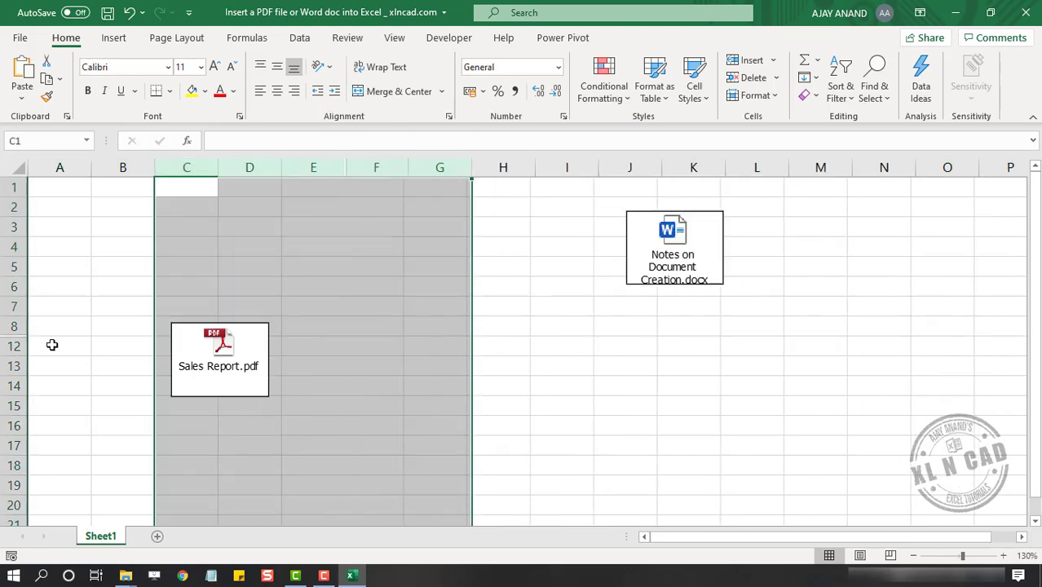
left_click(60, 287)
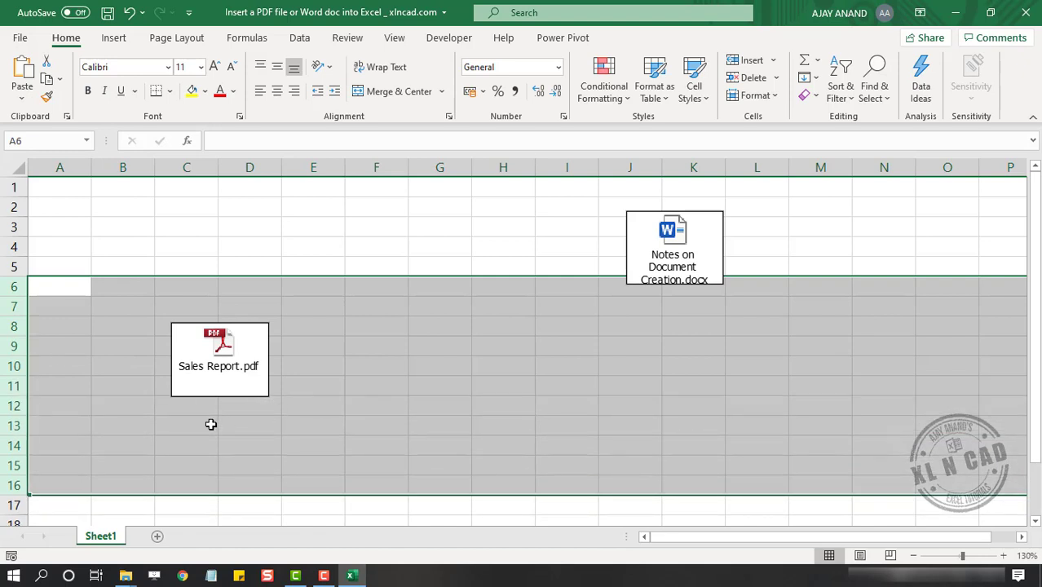
left_click(439, 305)
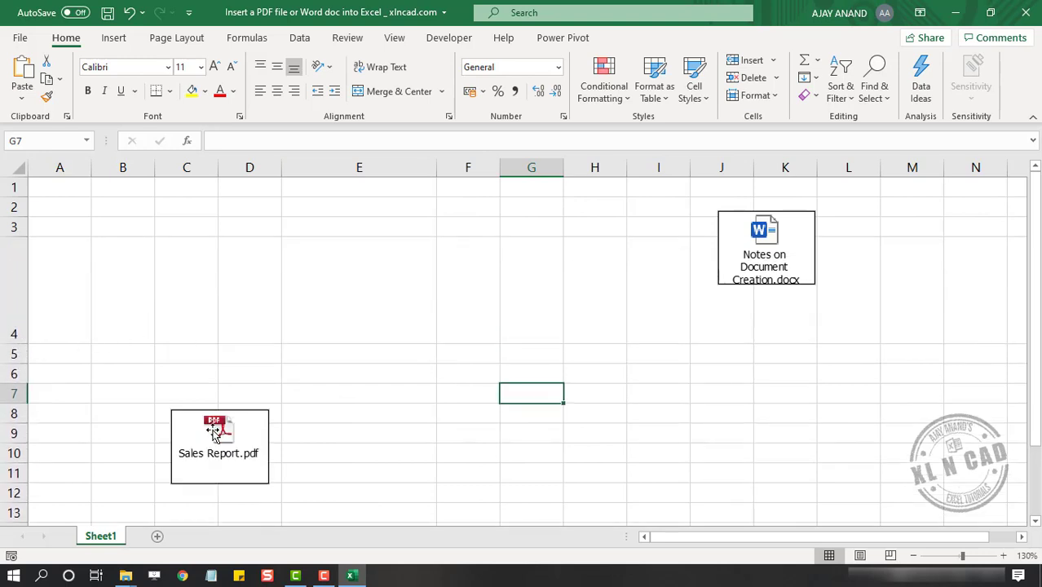
Step: Move the Sales Report.pdf icon into cell E4 and set it to move and size with cells
left_click_drag(218, 447, 346, 281)
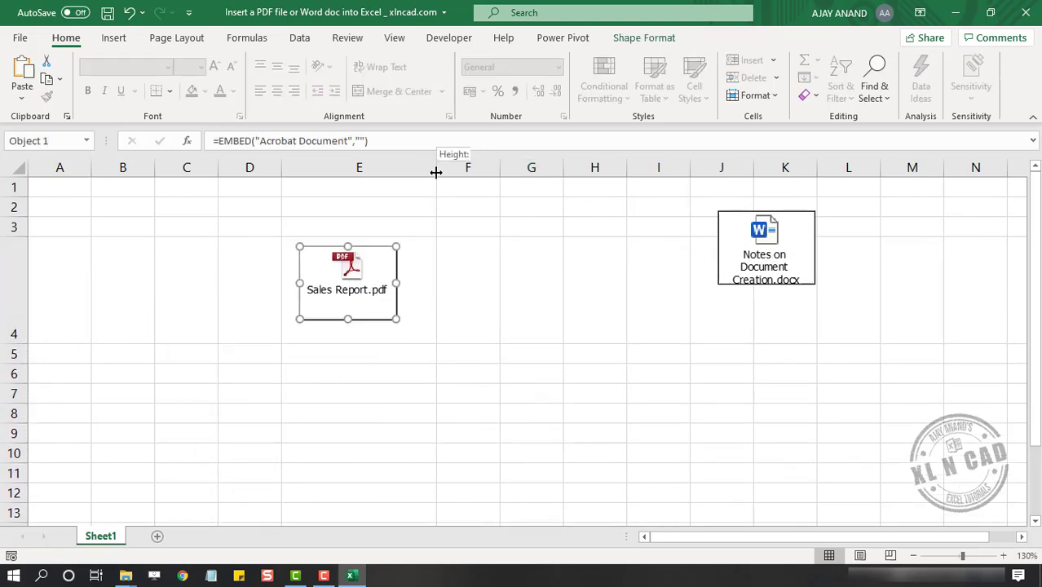
right_click(351, 282)
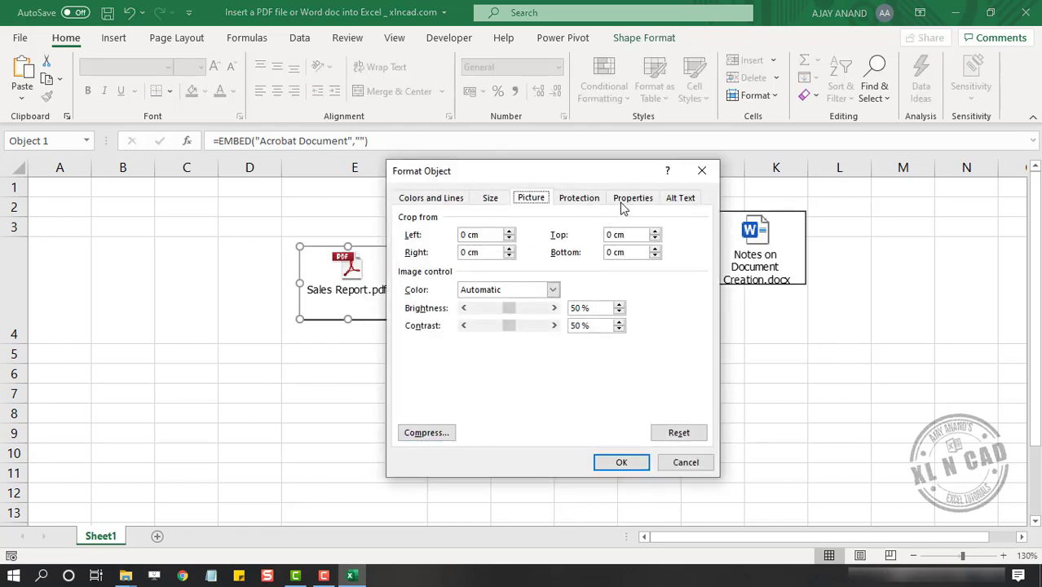
left_click(633, 197)
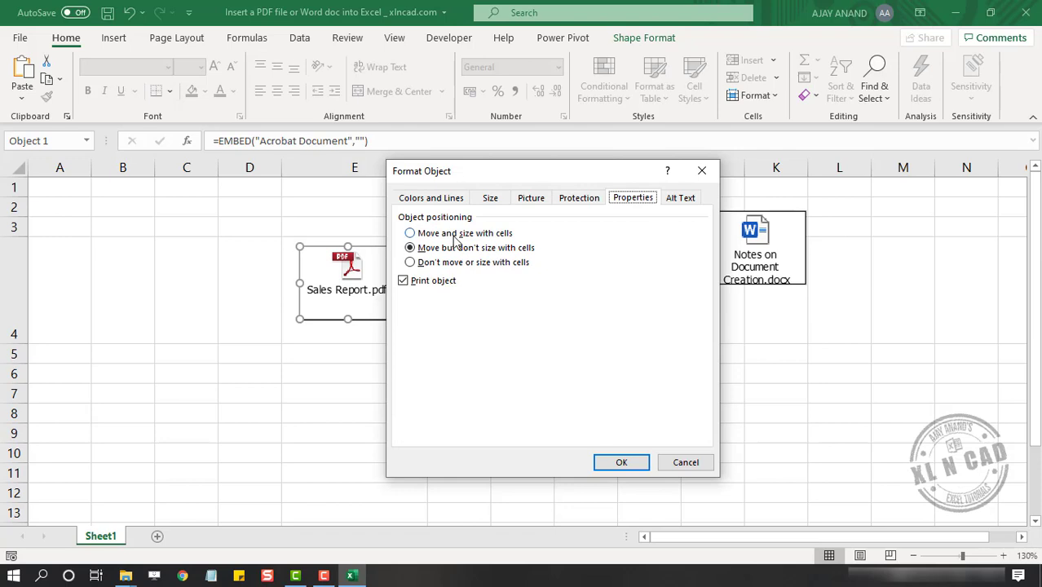
left_click(409, 232)
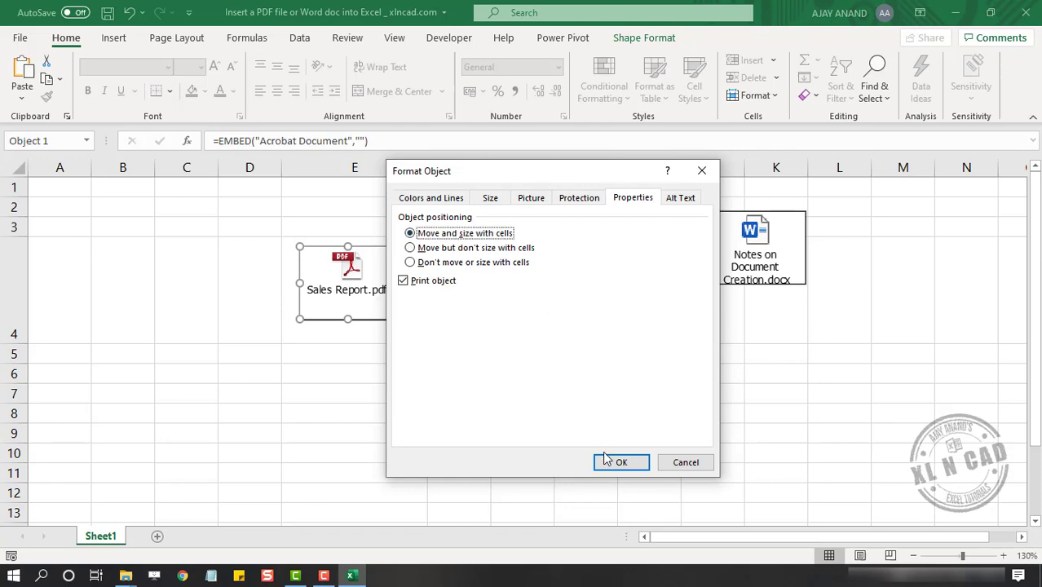
left_click(620, 462)
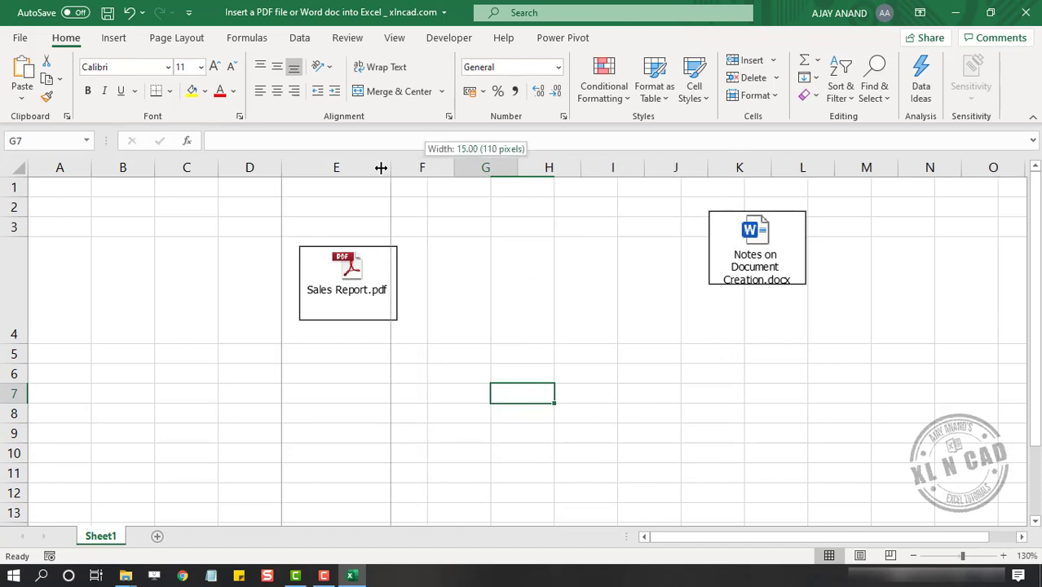
left_click_drag(380, 167, 336, 168)
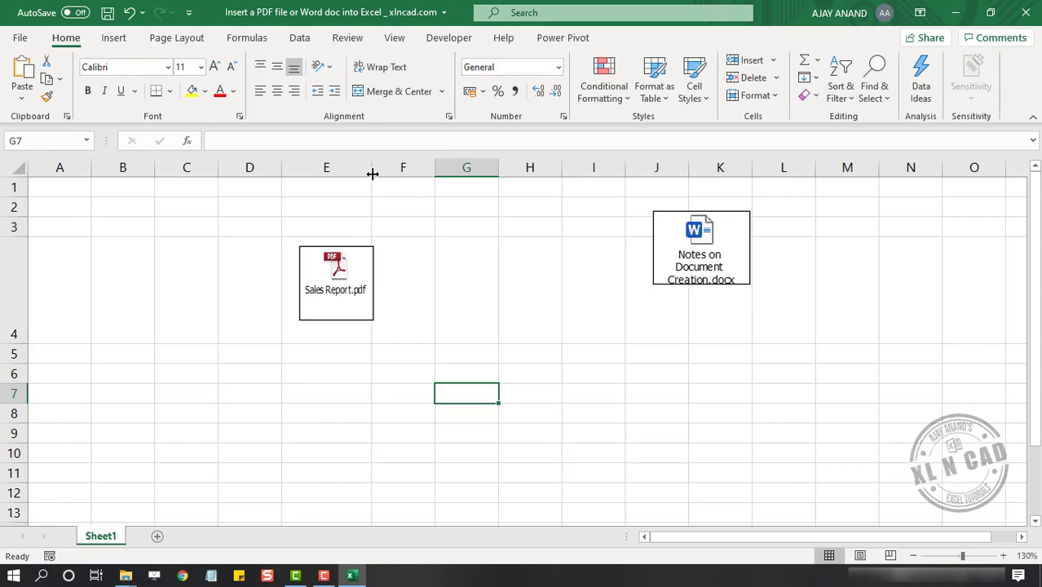
left_click(326, 168)
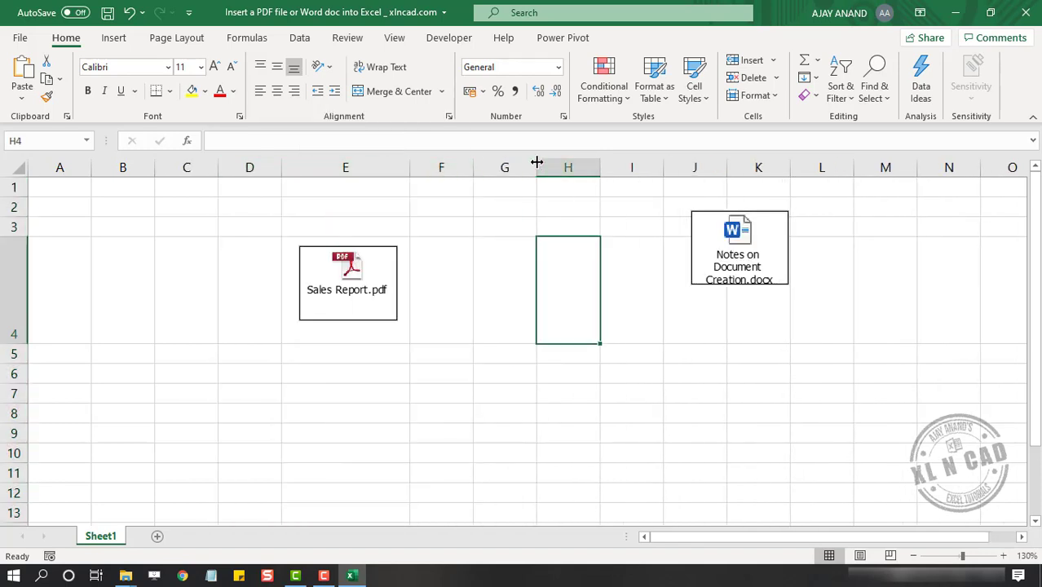
Step: Widen column G, place the Notes on Document Creation.docx icon in G4, set move and size with cells
left_click_drag(738, 249, 548, 292)
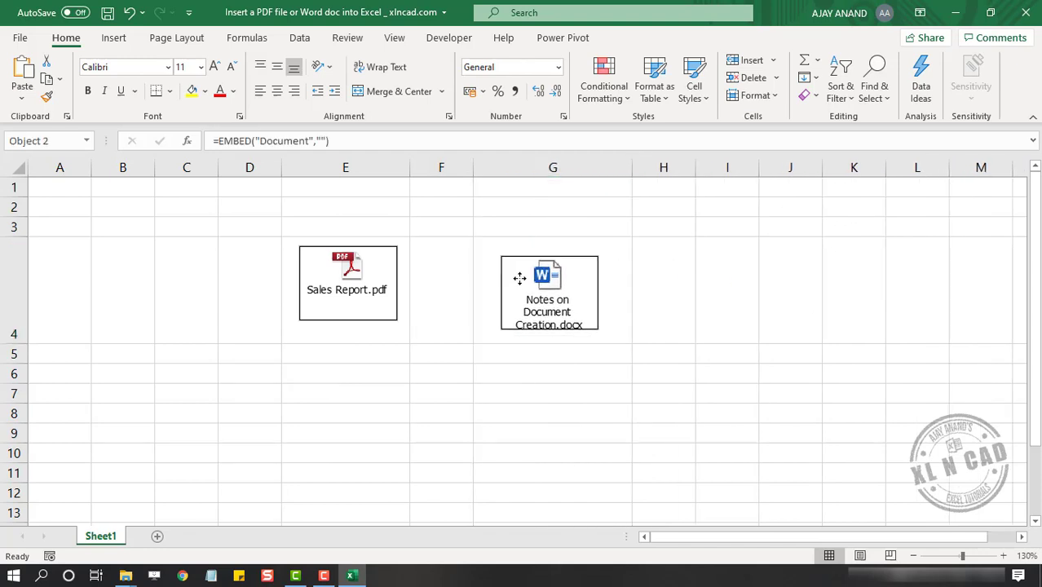
right_click(547, 292)
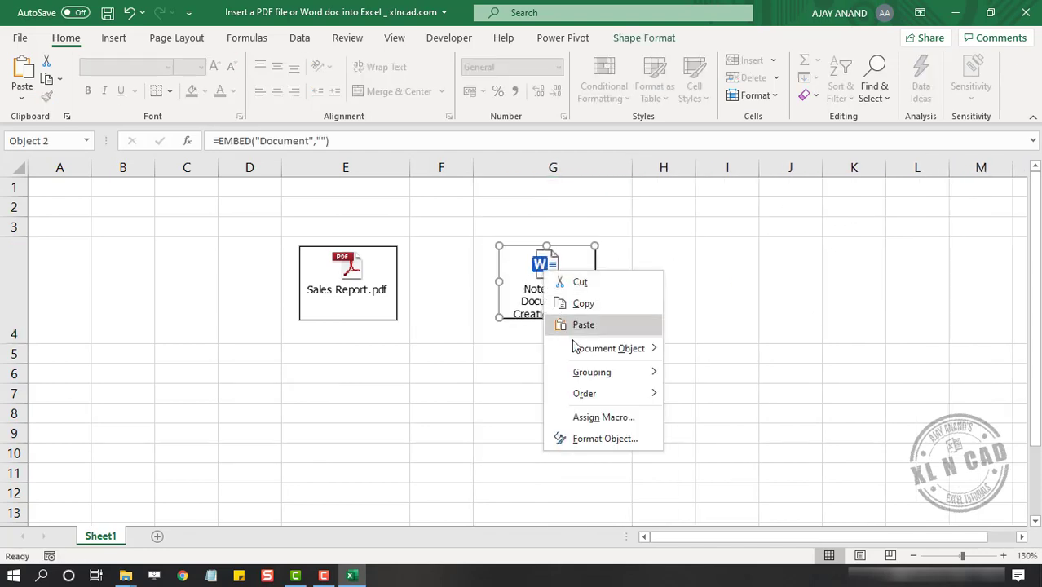
left_click(604, 438)
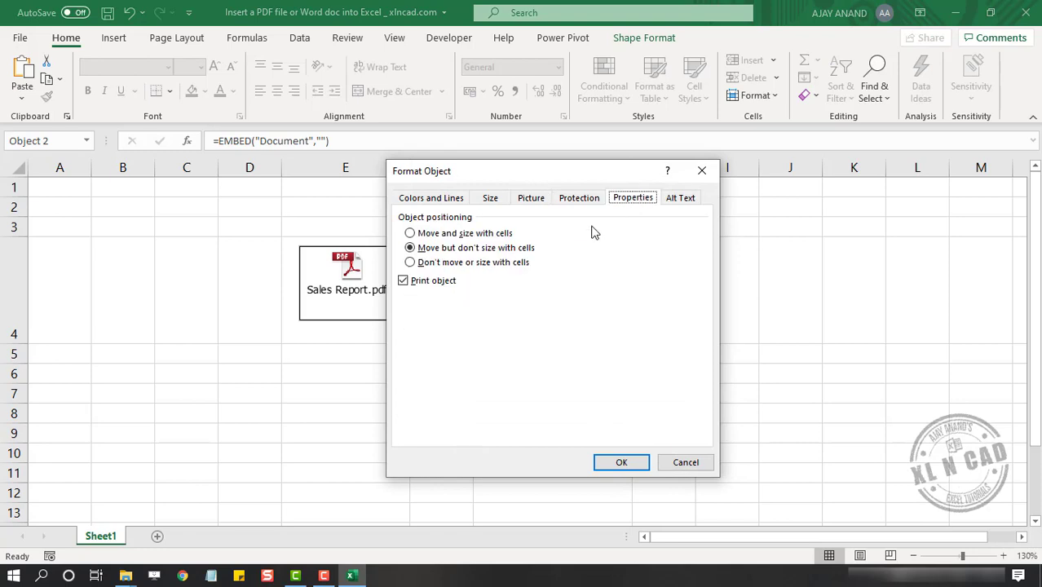
left_click(410, 233)
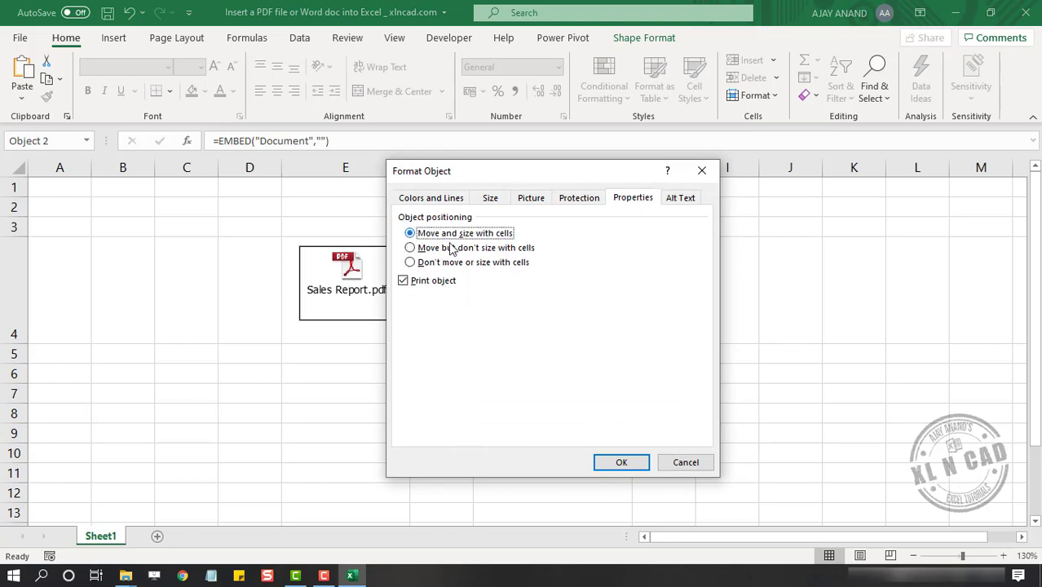
left_click(621, 463)
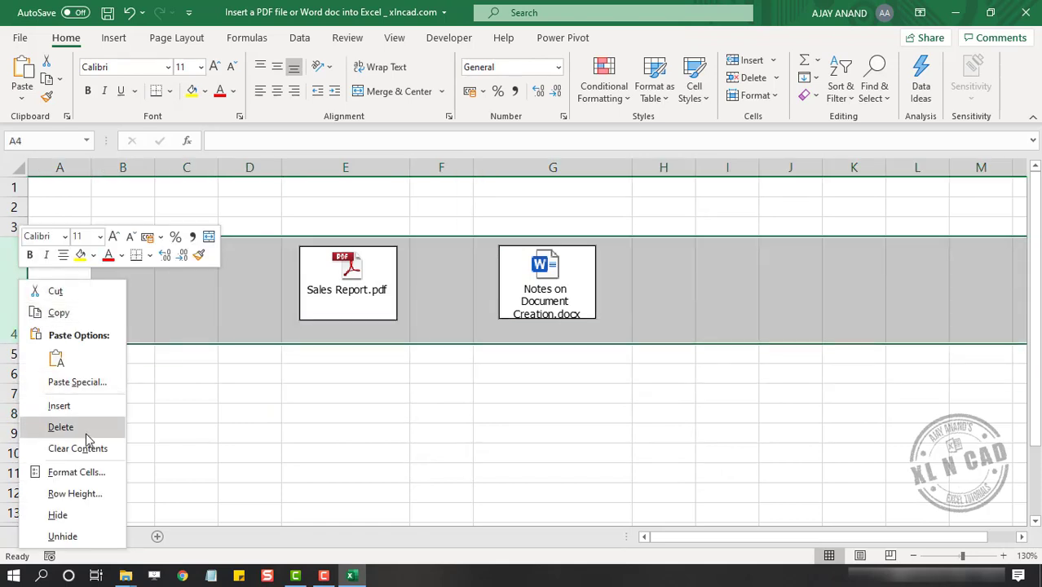
Step: Hide row 4 to hide both embedded icons, then unhide it to bring them back
left_click(61, 426)
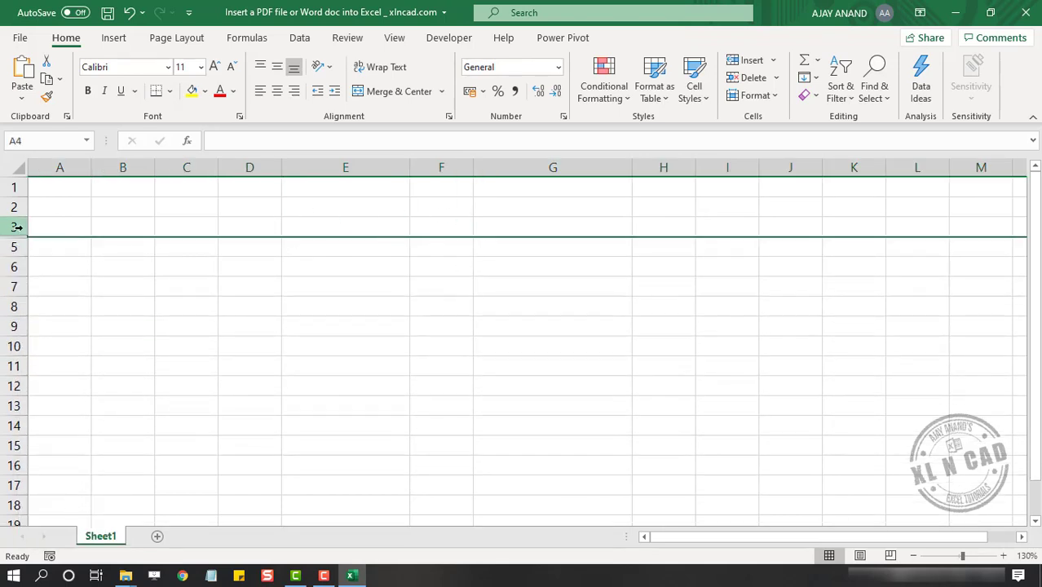
right_click(14, 226)
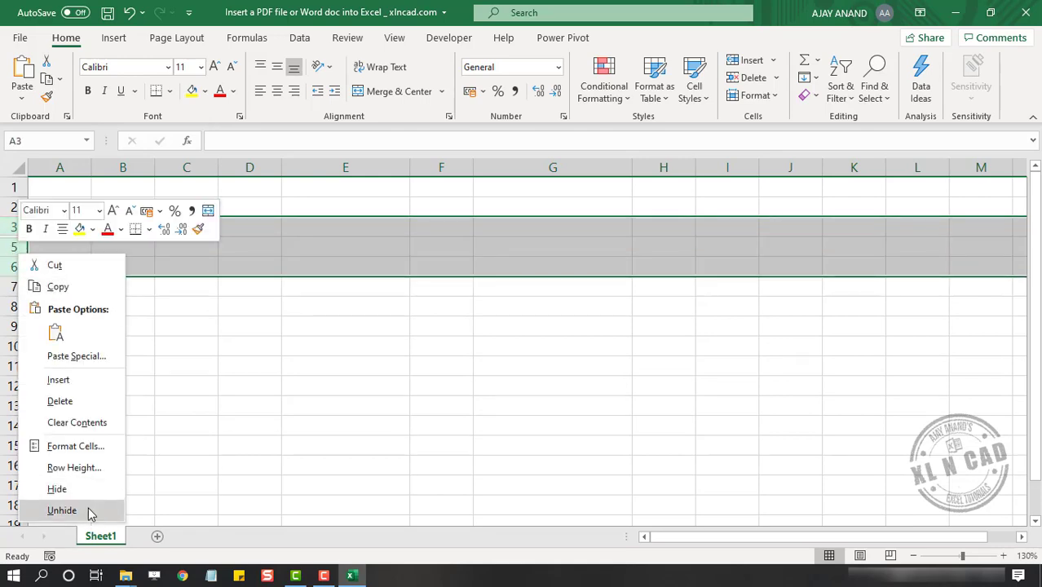
left_click(62, 509)
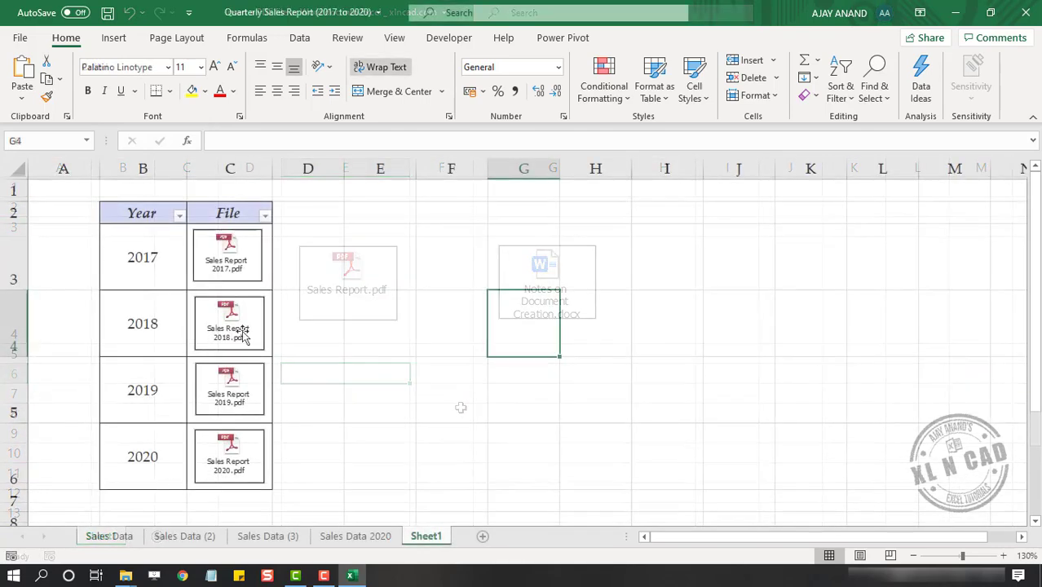
Step: Open the Year column filter in Quarterly Sales Report and clear every year selection
left_click(179, 213)
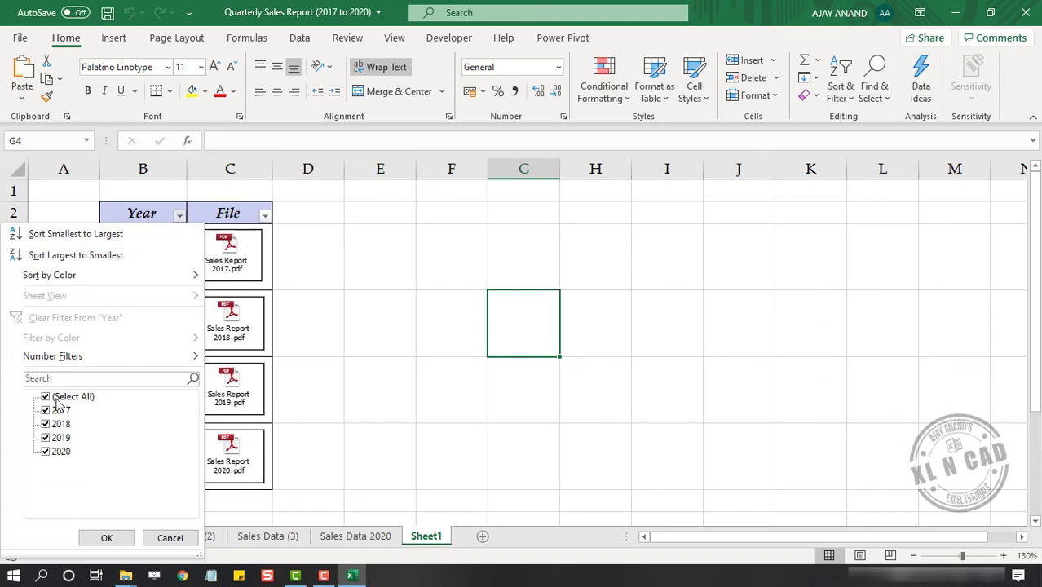
left_click(46, 397)
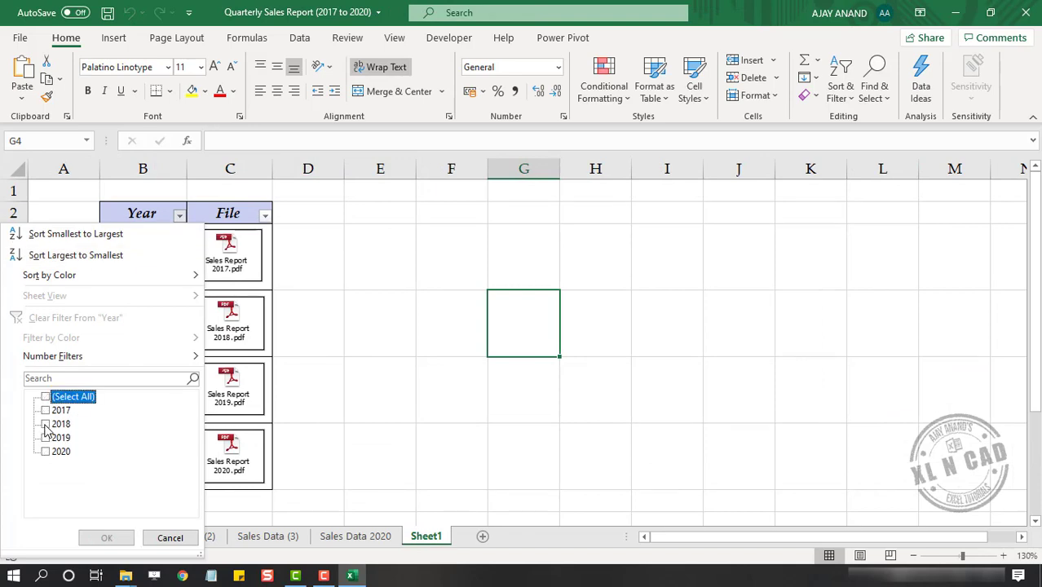